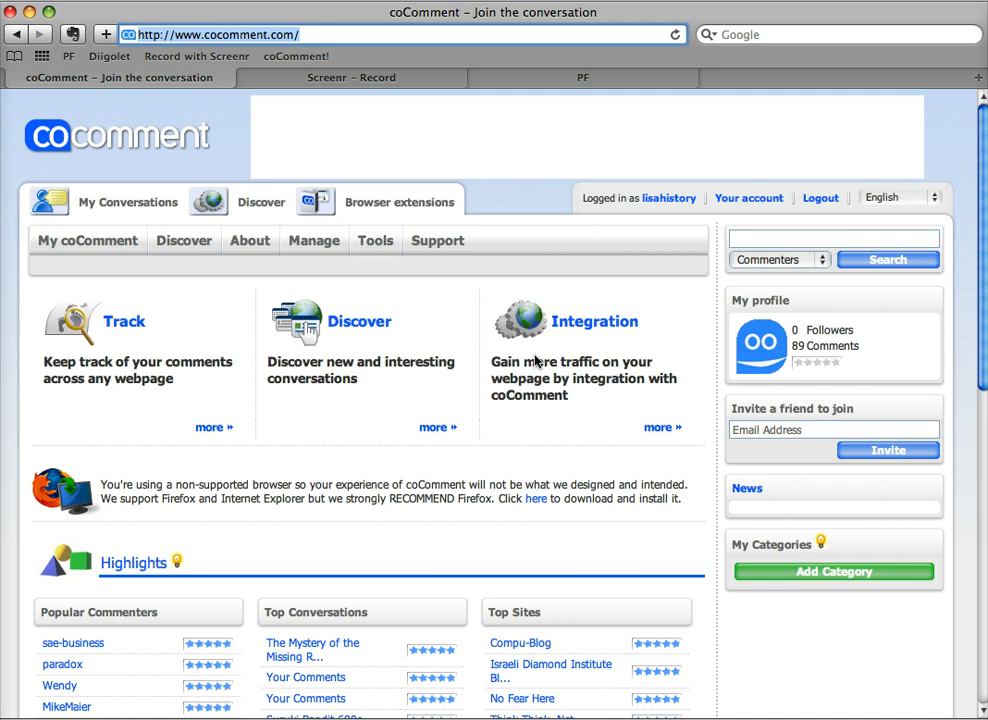
{"action": "mouse_move", "coordinate": [690, 210]}
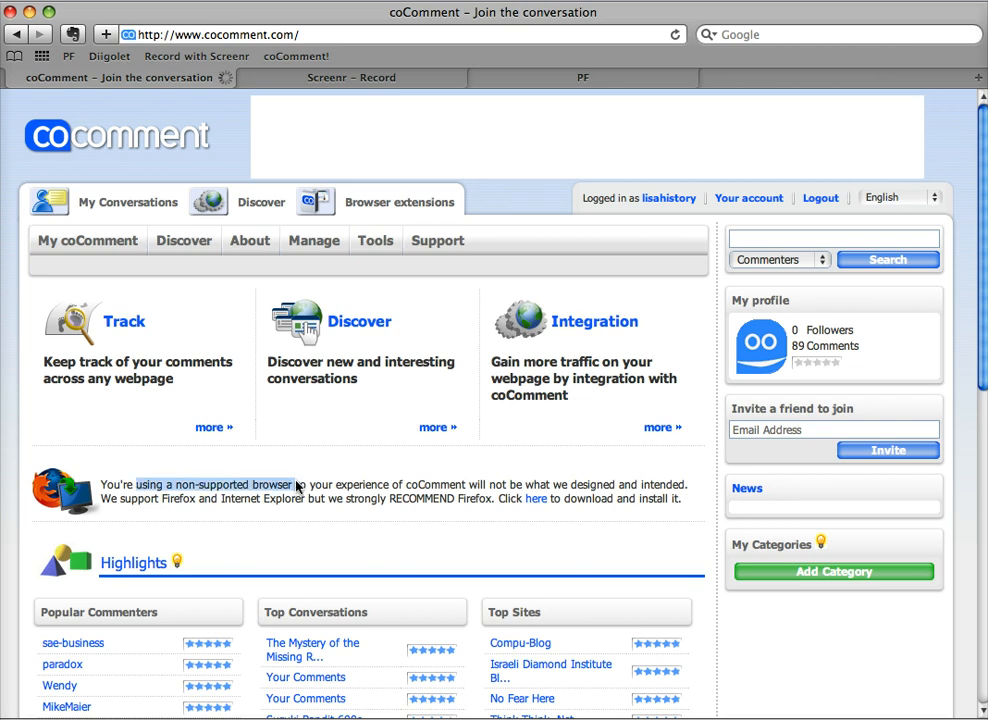
{"action": "mouse_move", "coordinate": [402, 540]}
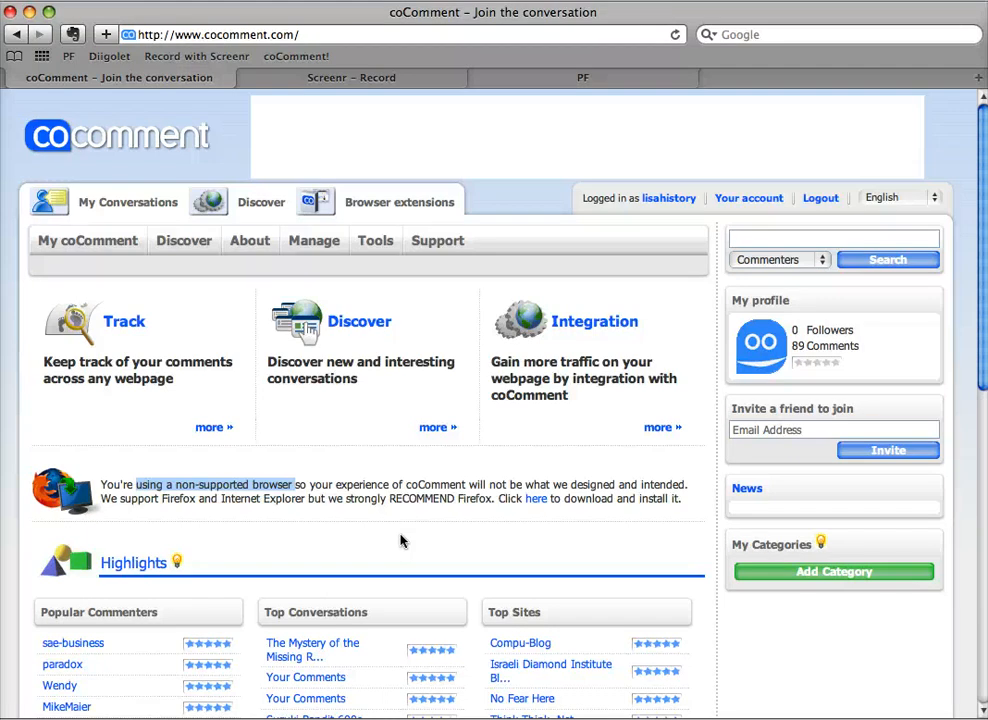
{"action": "mouse_move", "coordinate": [376, 188]}
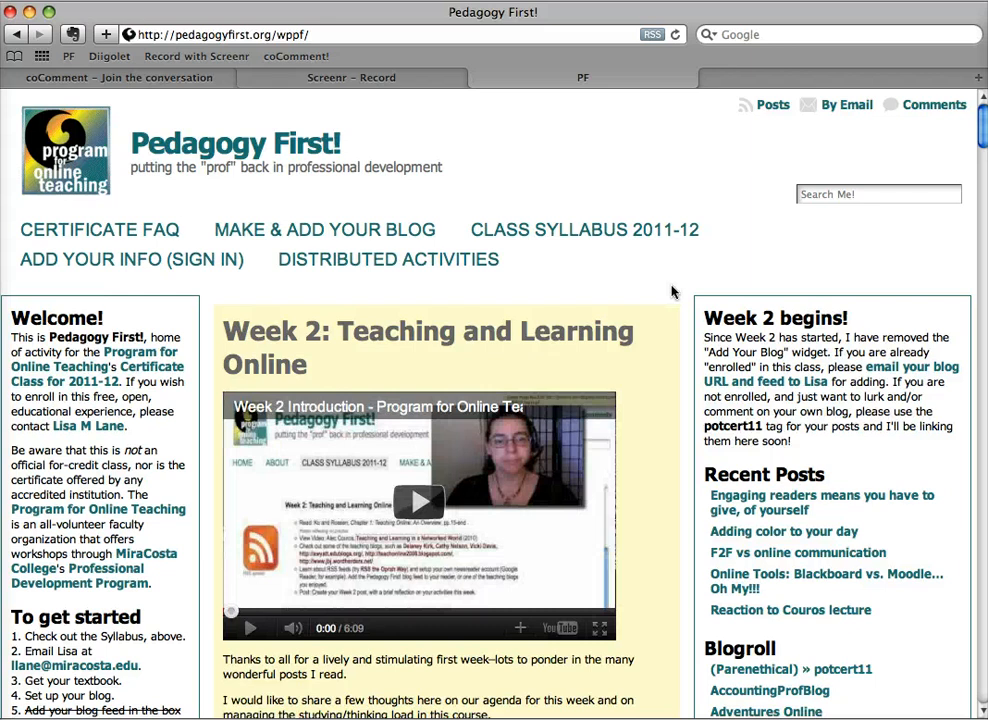
Open coach john's 'Adding color to your day' post and scroll to its Leave a Comment form.
{"action": "scroll", "scroll_direction": "down", "scroll_amount": 3}
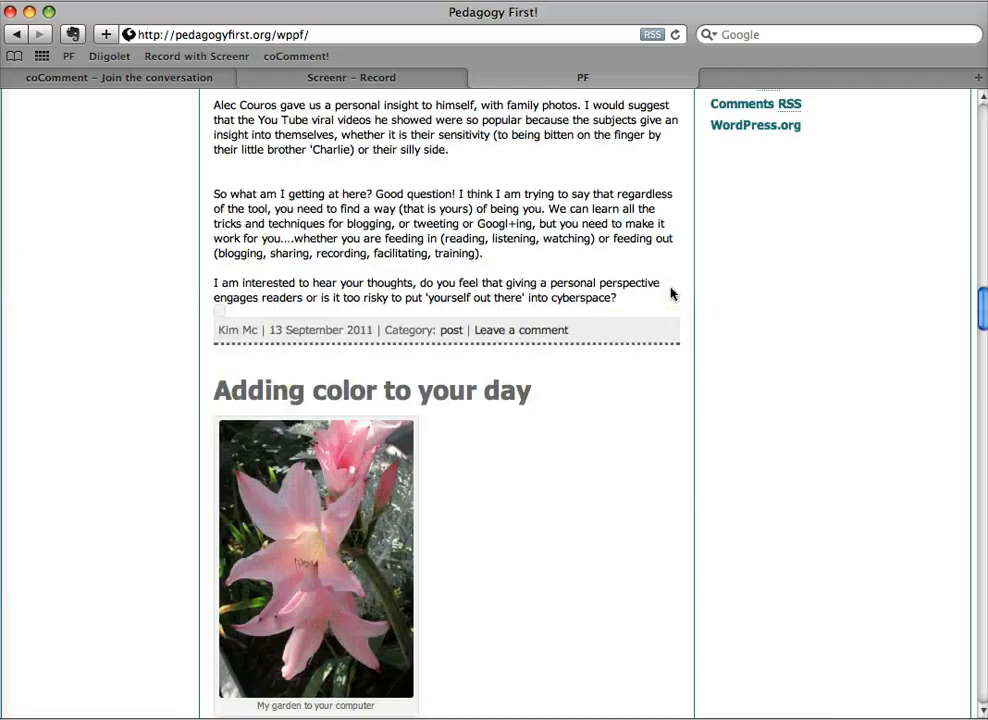
{"action": "scroll", "scroll_direction": "down", "scroll_amount": 3}
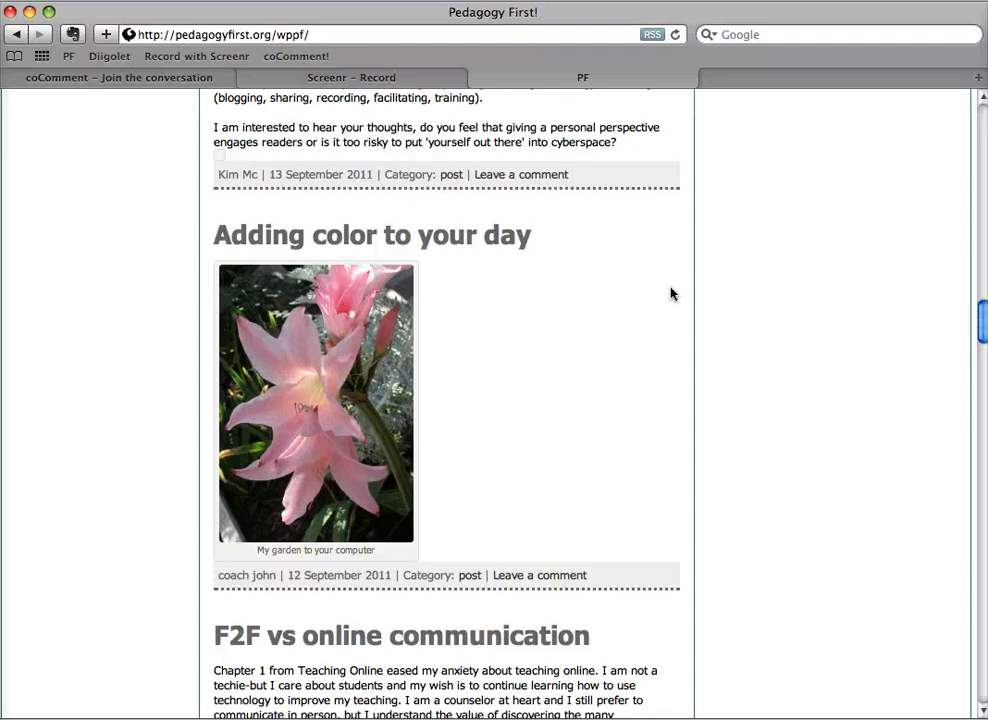
{"action": "left_click", "coordinate": [372, 234]}
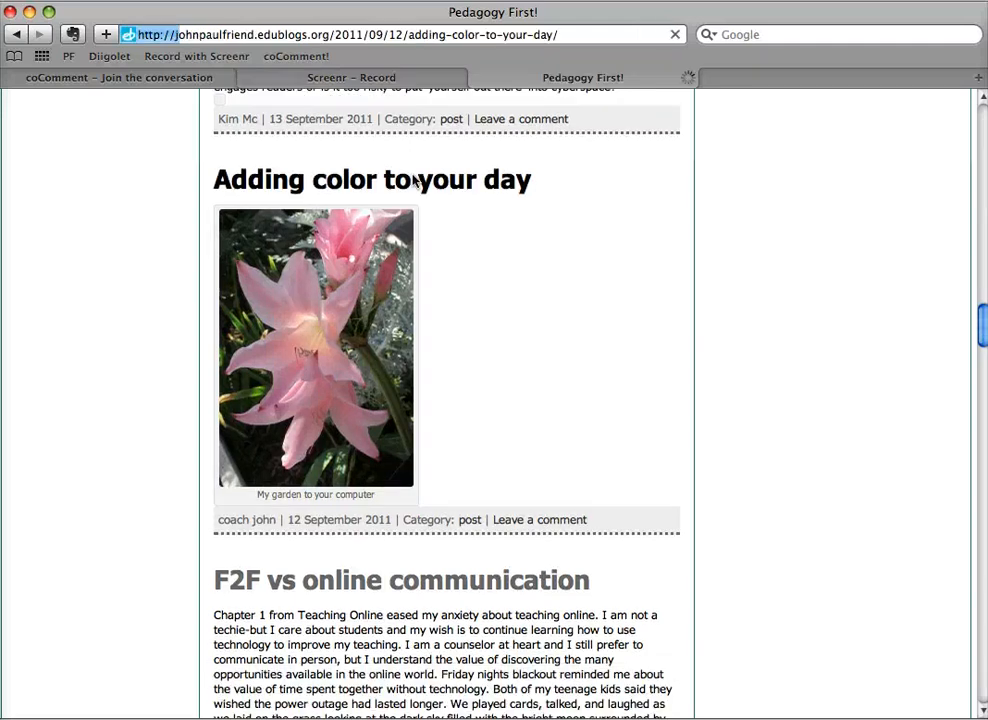
{"action": "left_click", "coordinate": [372, 180]}
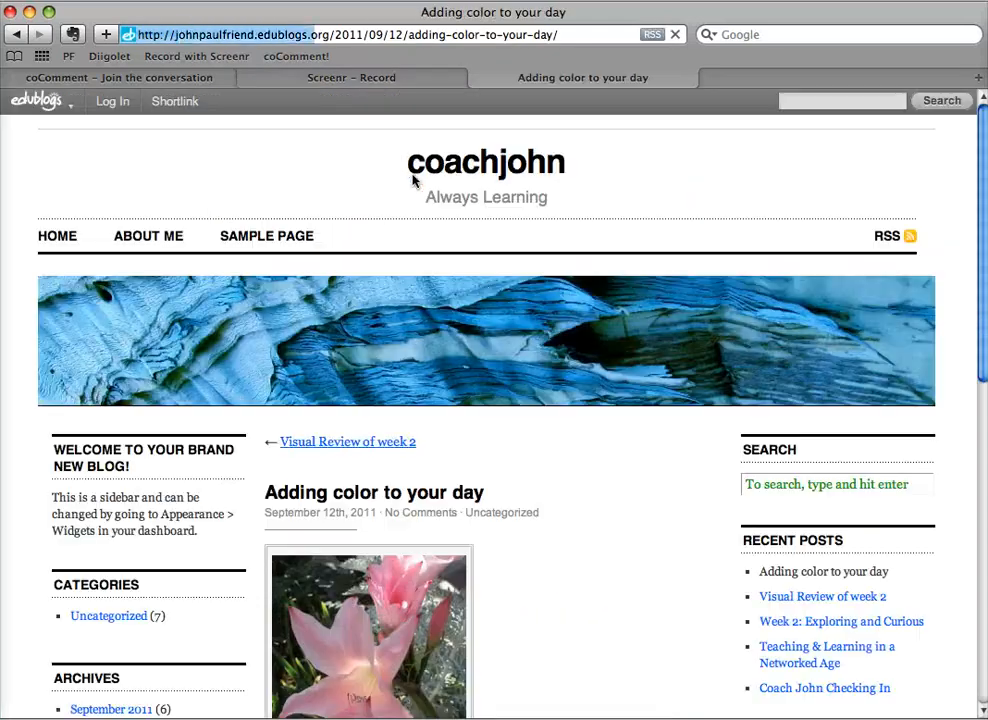
{"action": "scroll", "scroll_direction": "down", "scroll_amount": 3}
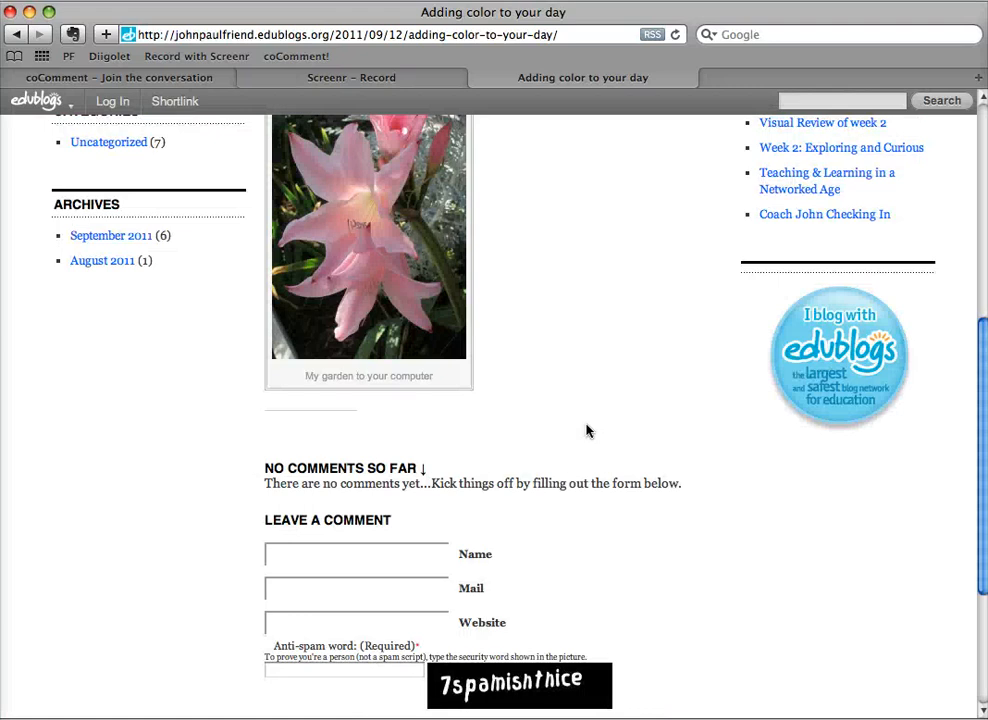
{"action": "mouse_move", "coordinate": [442, 162]}
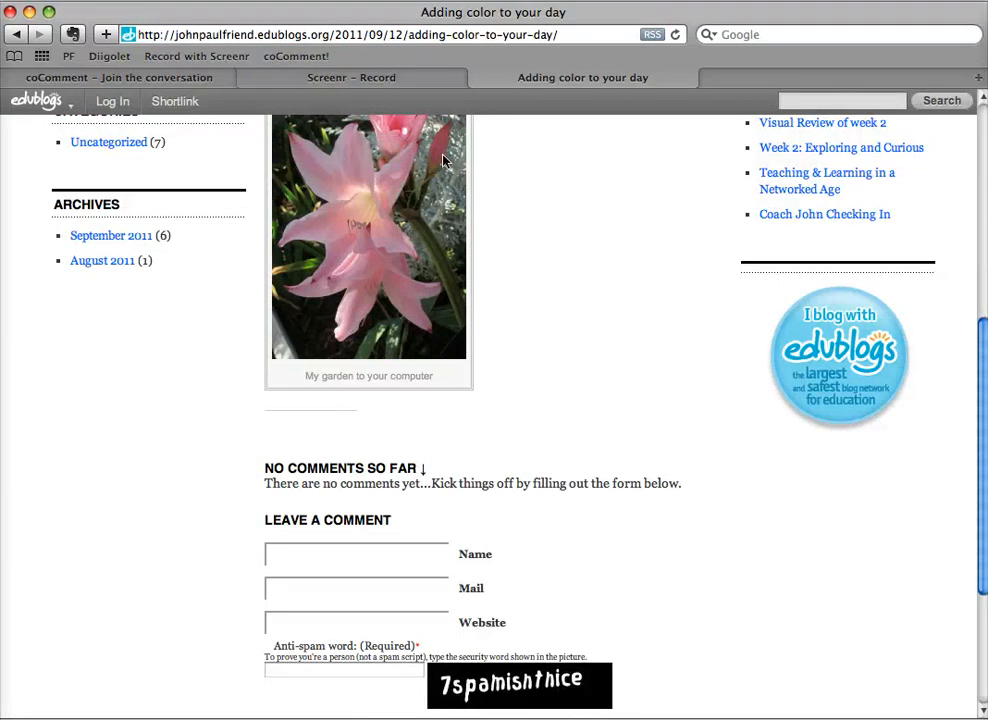
{"action": "mouse_move", "coordinate": [296, 56]}
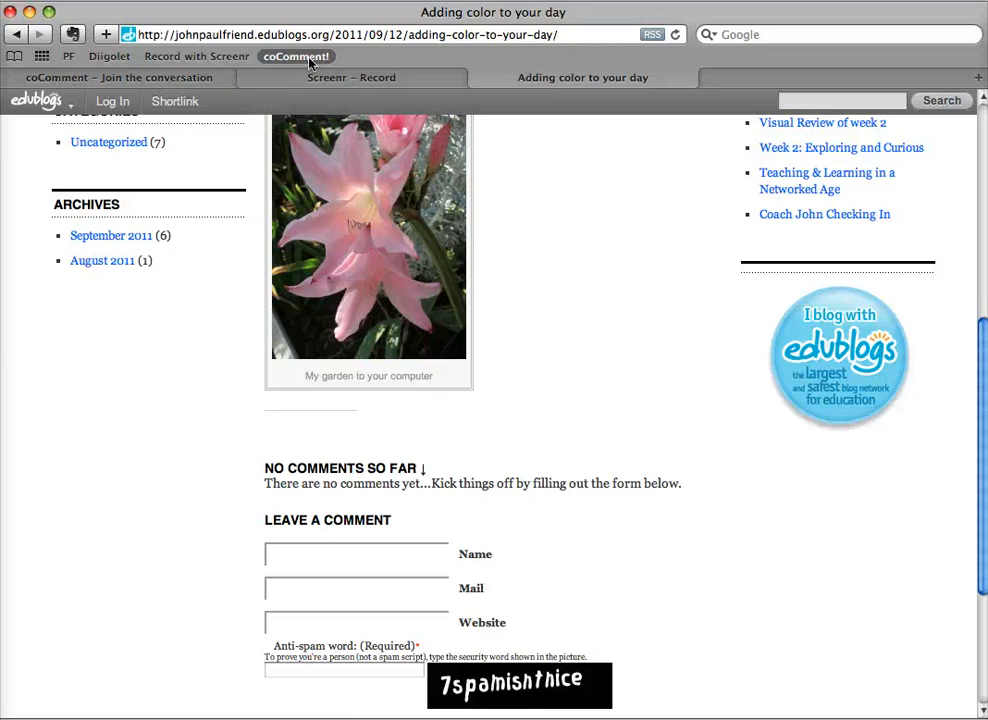
Activate the coComment! bookmarklet so its toolbar, logged in as lisahistory, attaches to the comment box.
{"action": "left_click", "coordinate": [296, 56]}
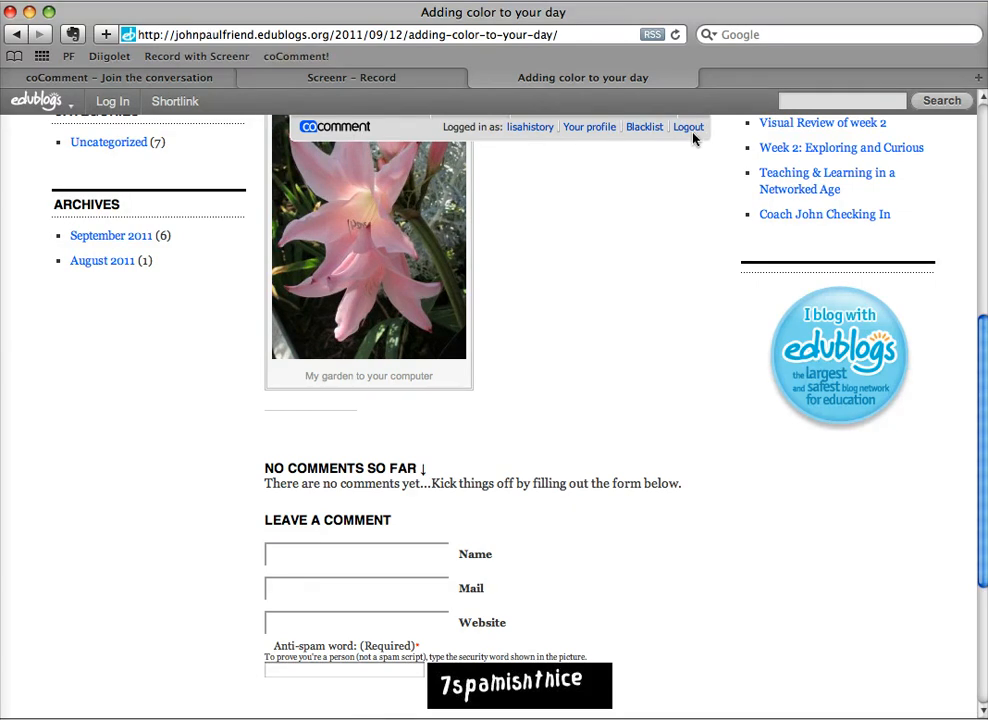
{"action": "mouse_move", "coordinate": [644, 144]}
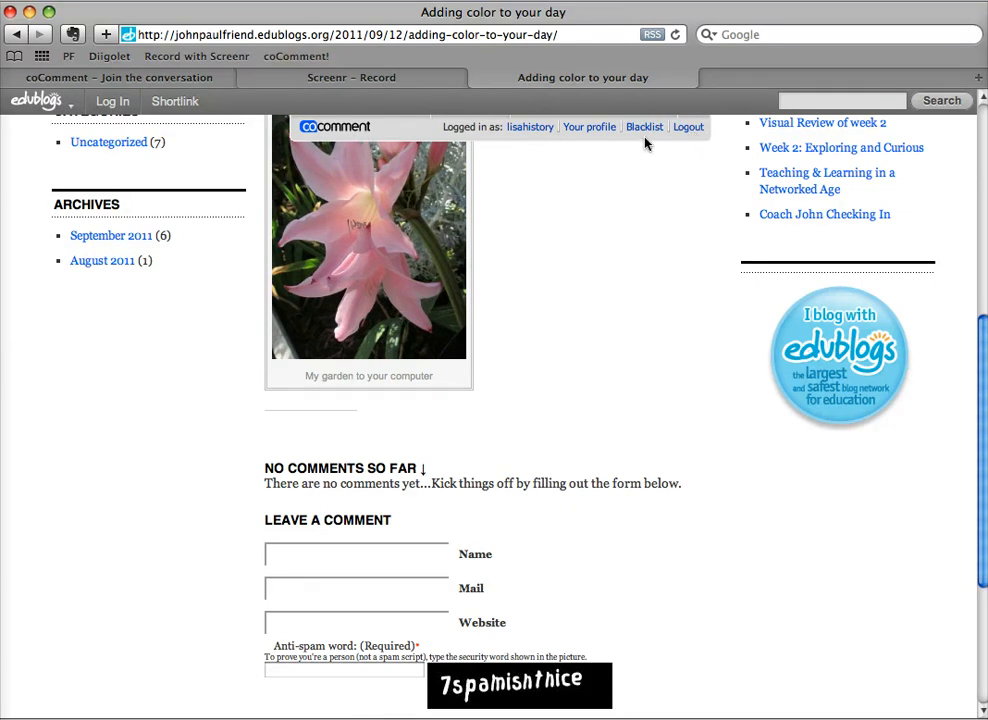
{"action": "mouse_move", "coordinate": [600, 284]}
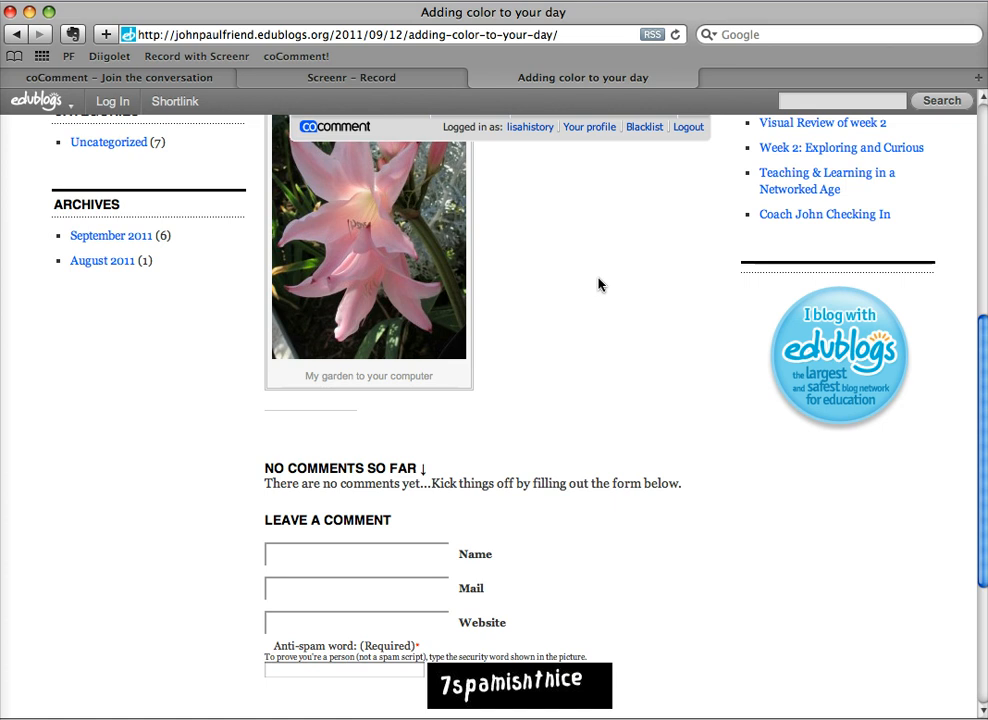
{"action": "scroll", "scroll_direction": "down", "scroll_amount": 3}
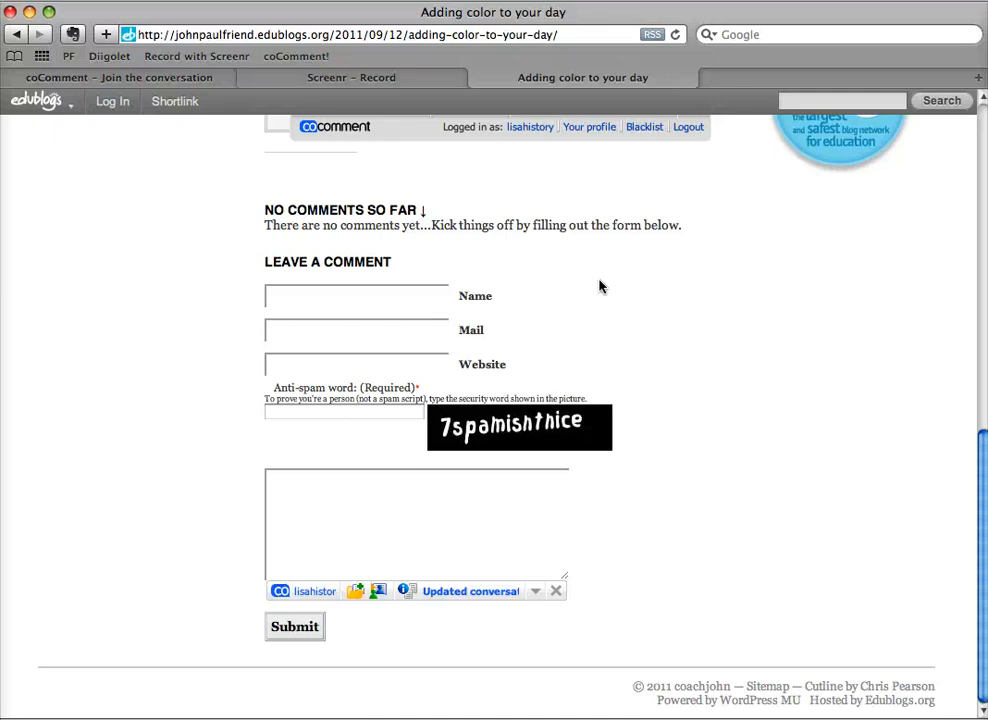
{"action": "type", "text": "Lisa M La"}
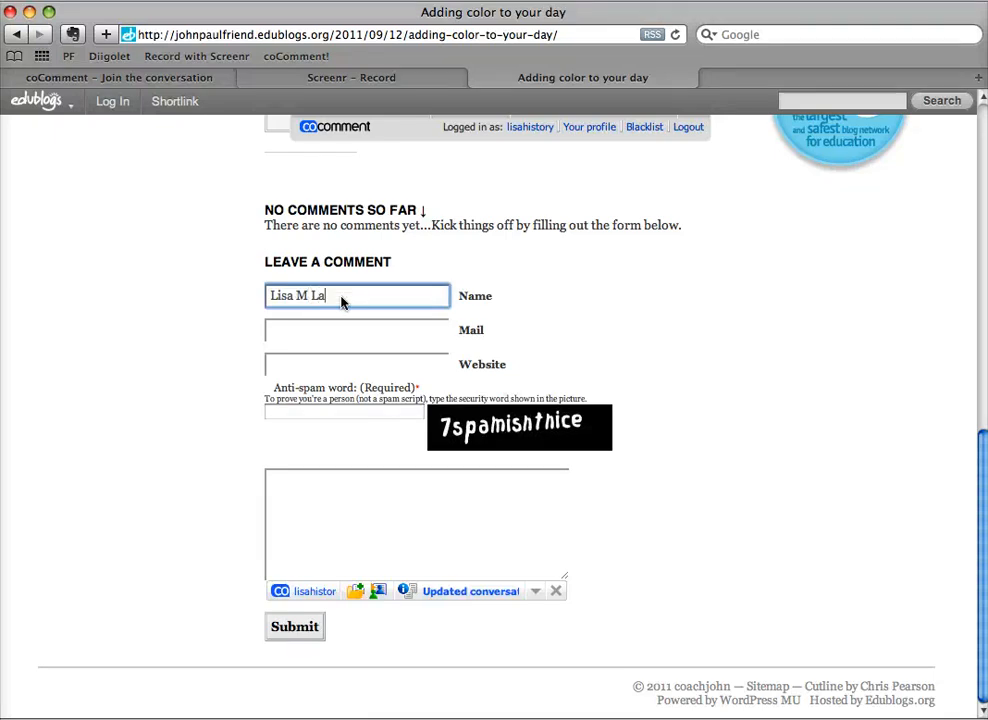
{"action": "left_click", "coordinate": [356, 330]}
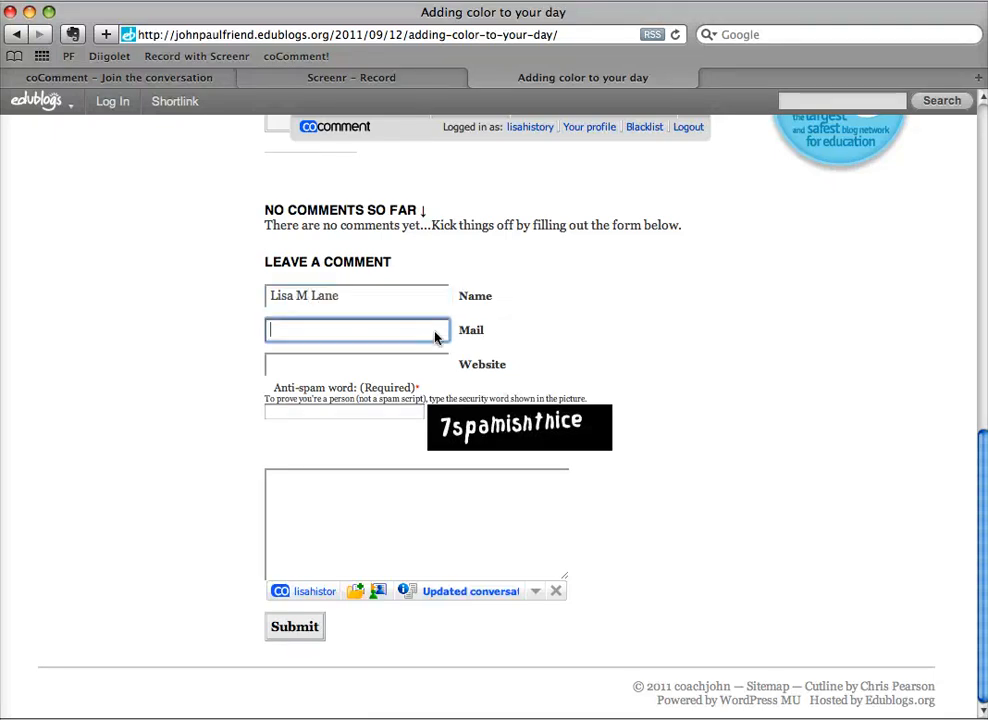
{"action": "type", "text": "1"}
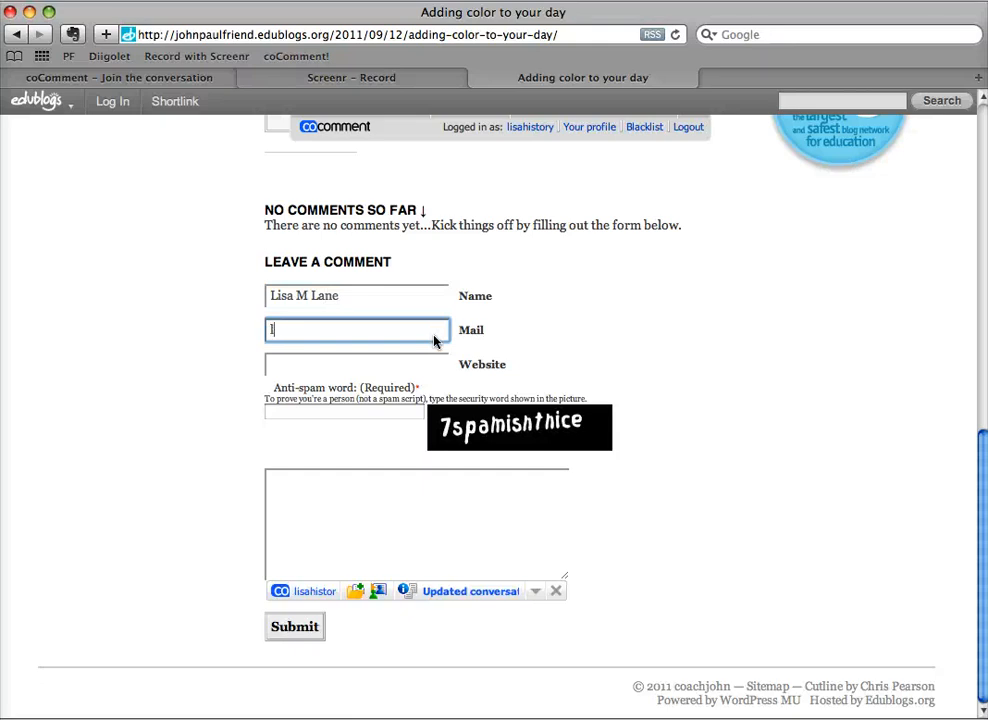
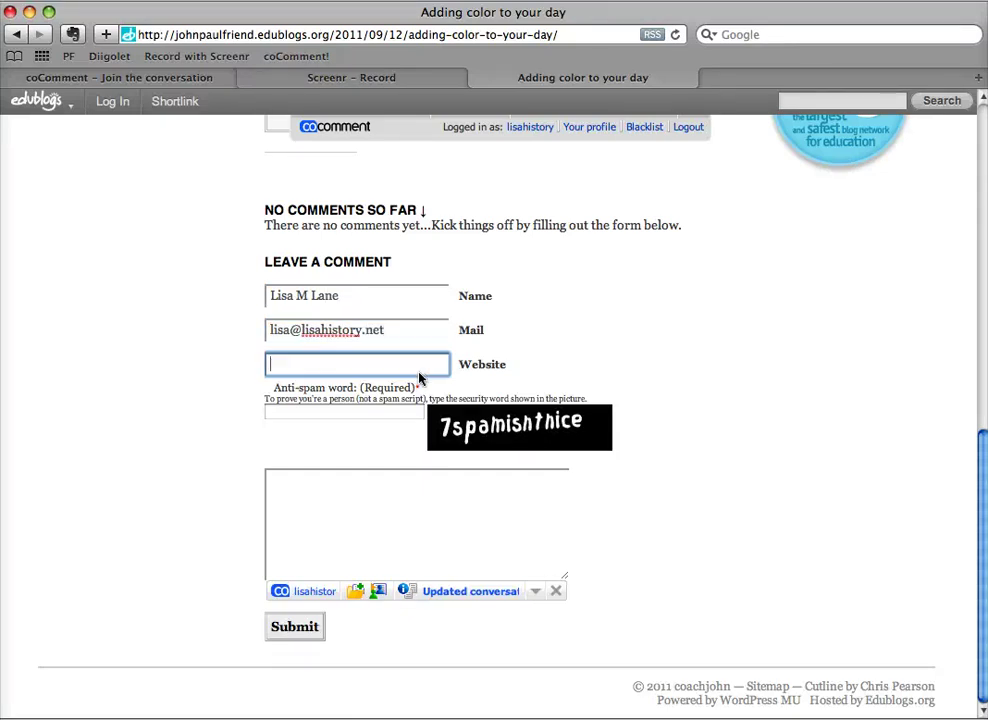
{"action": "type", "text": "http:"}
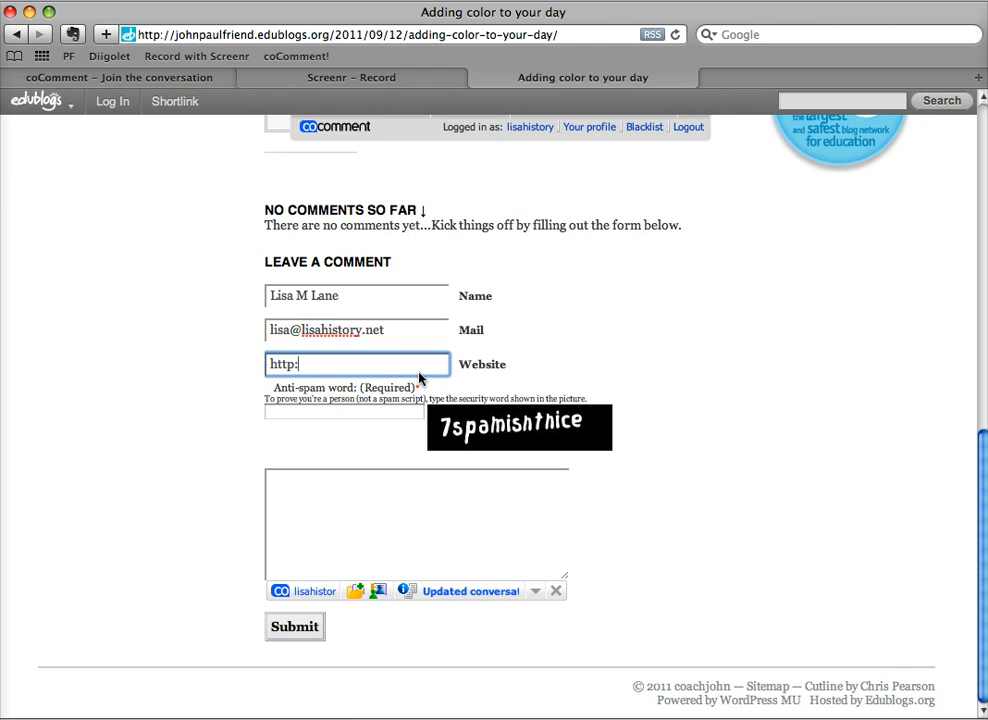
{"action": "type", "text": "//"}
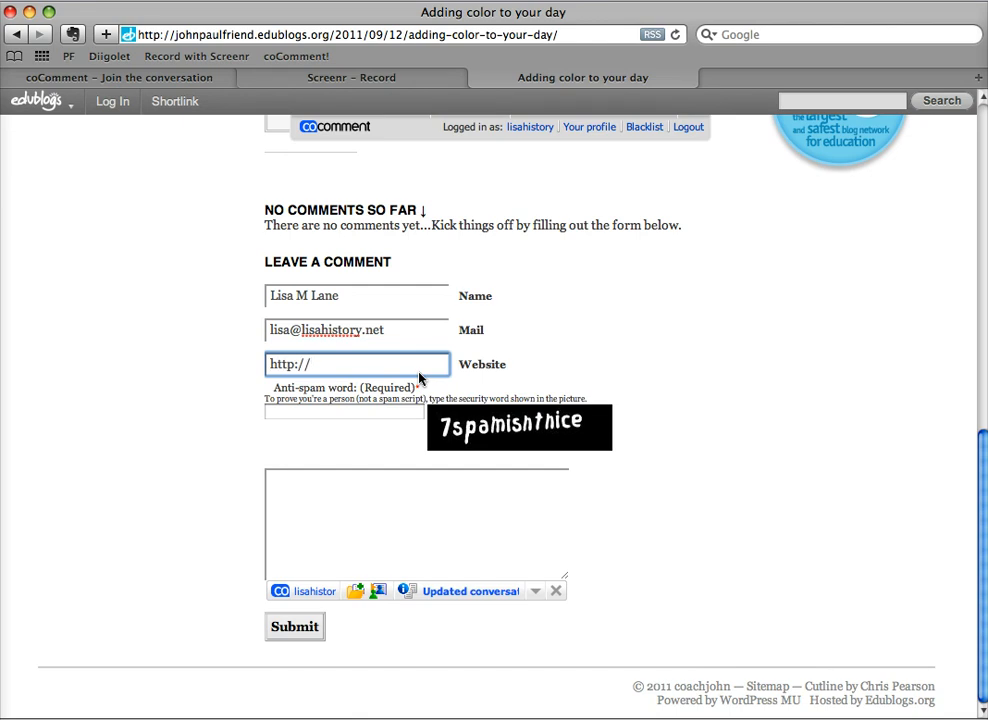
{"action": "type", "text": "lisahistory.net/"}
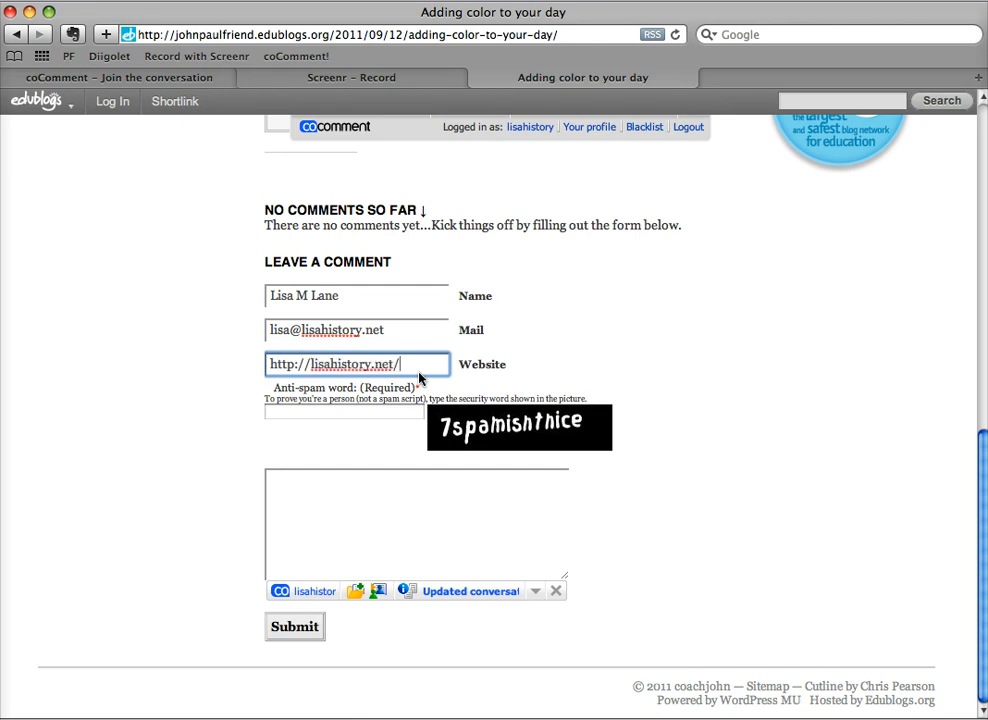
{"action": "type", "text": "wordpress"}
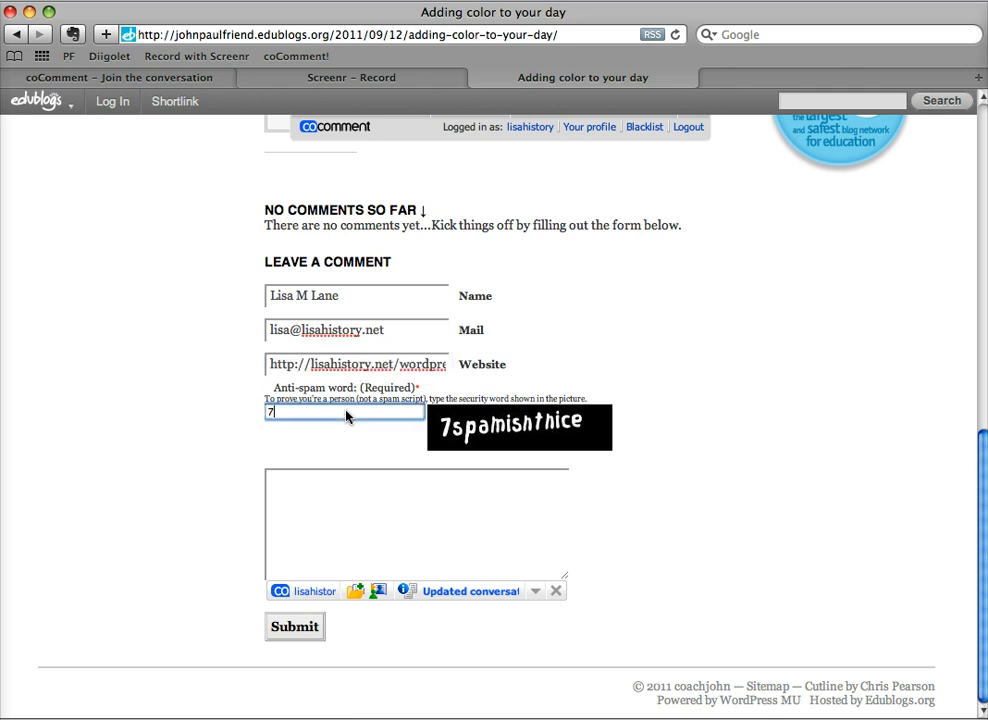
{"action": "type", "text": "spamish"}
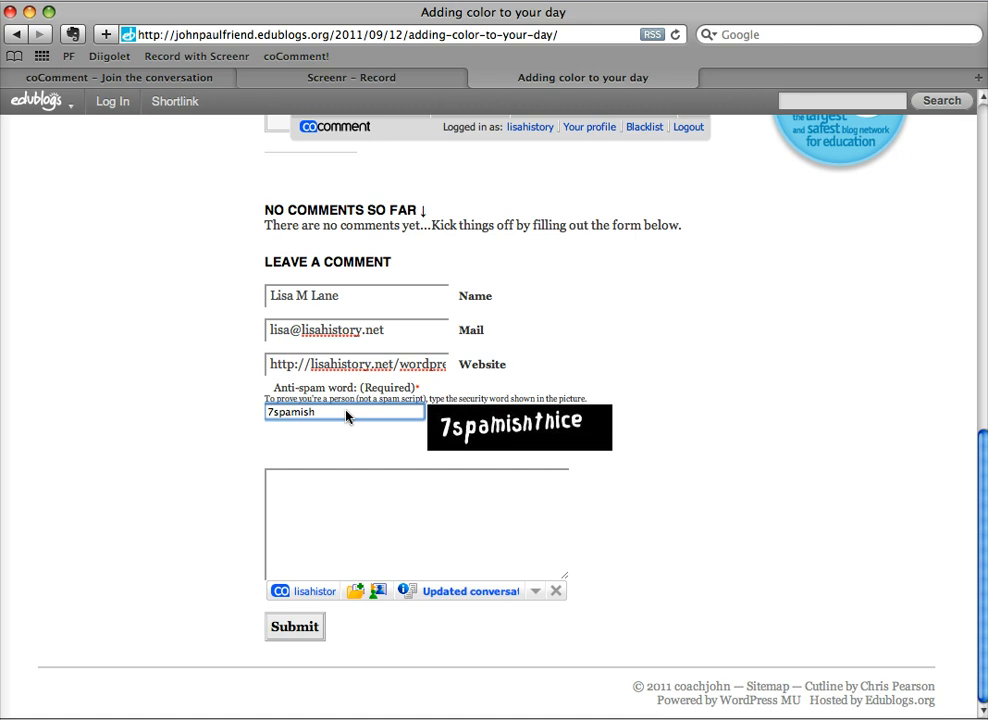
{"action": "type", "text": "tnice"}
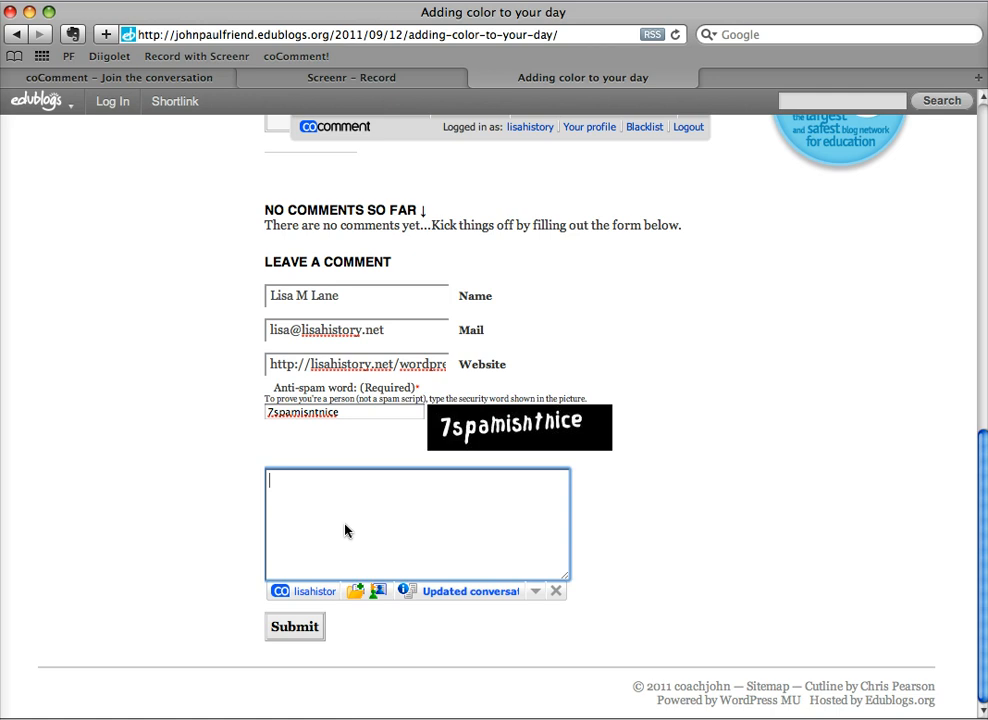
Write the comment 'Thanks so much for beautifying our blog! :-)'.
{"action": "type", "text": "Thanks s"}
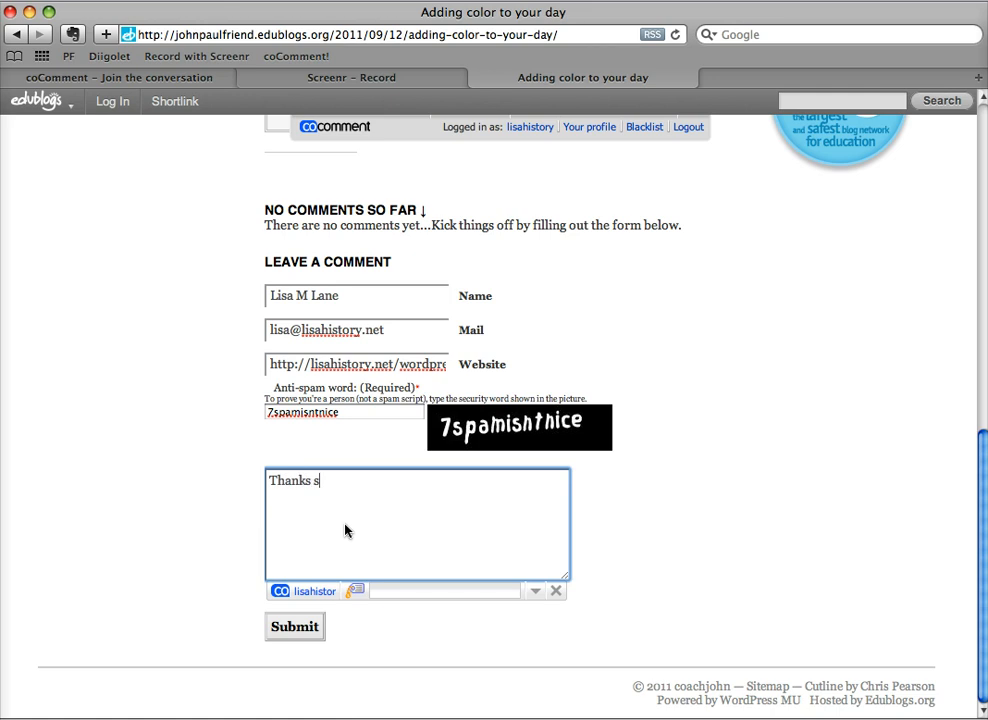
{"action": "type", "text": "o much for beautifying our"}
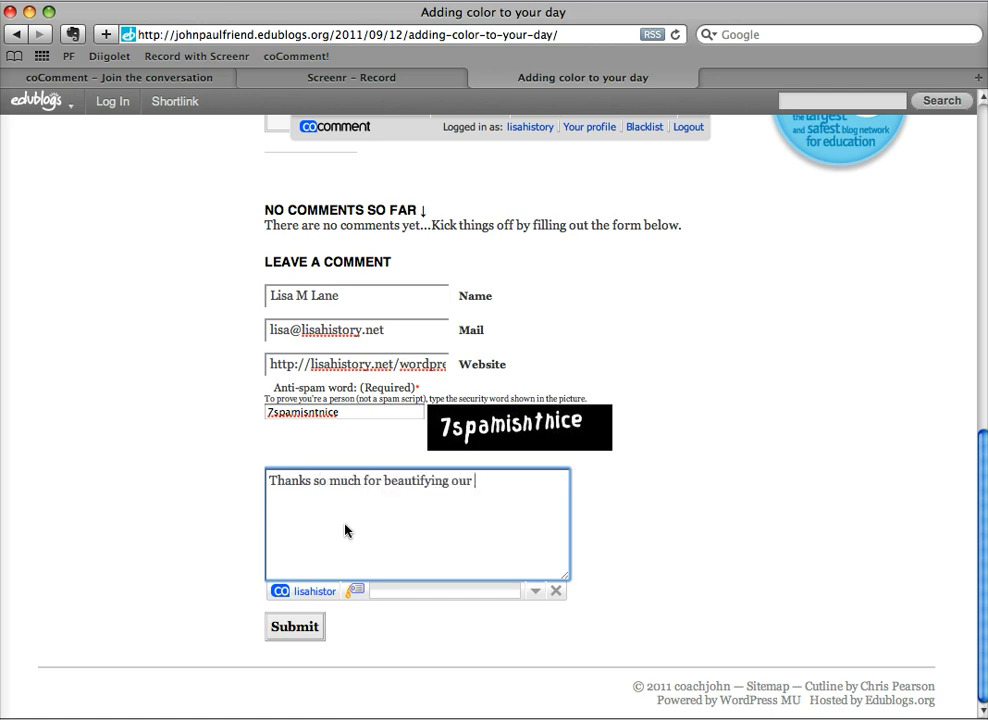
{"action": "type", "text": "blog!"}
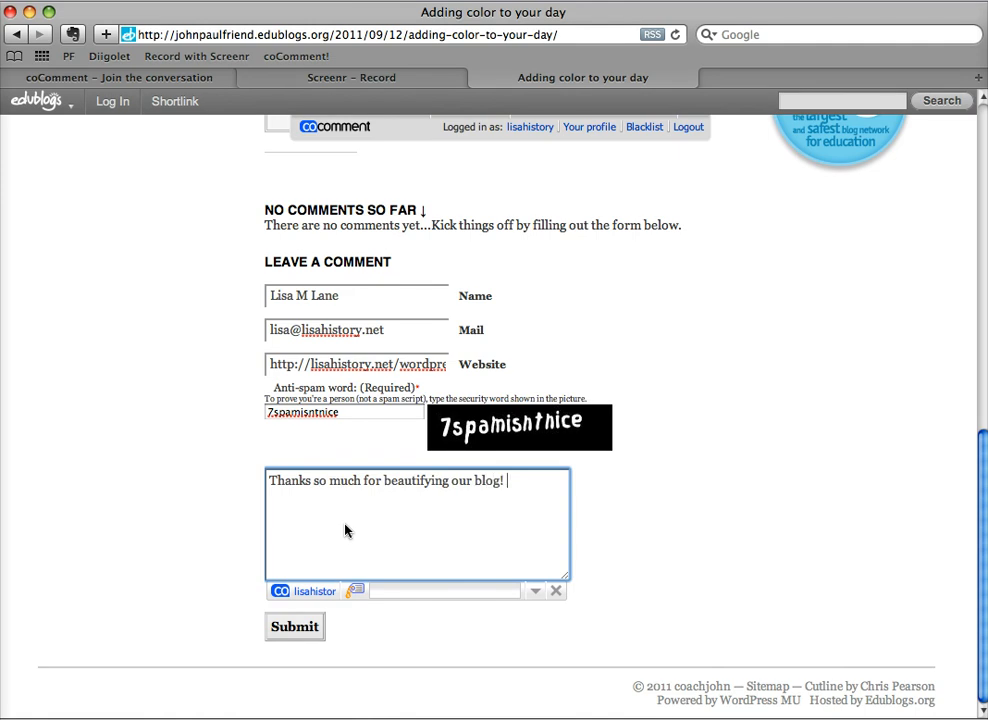
{"action": "type", "text": ":-)"}
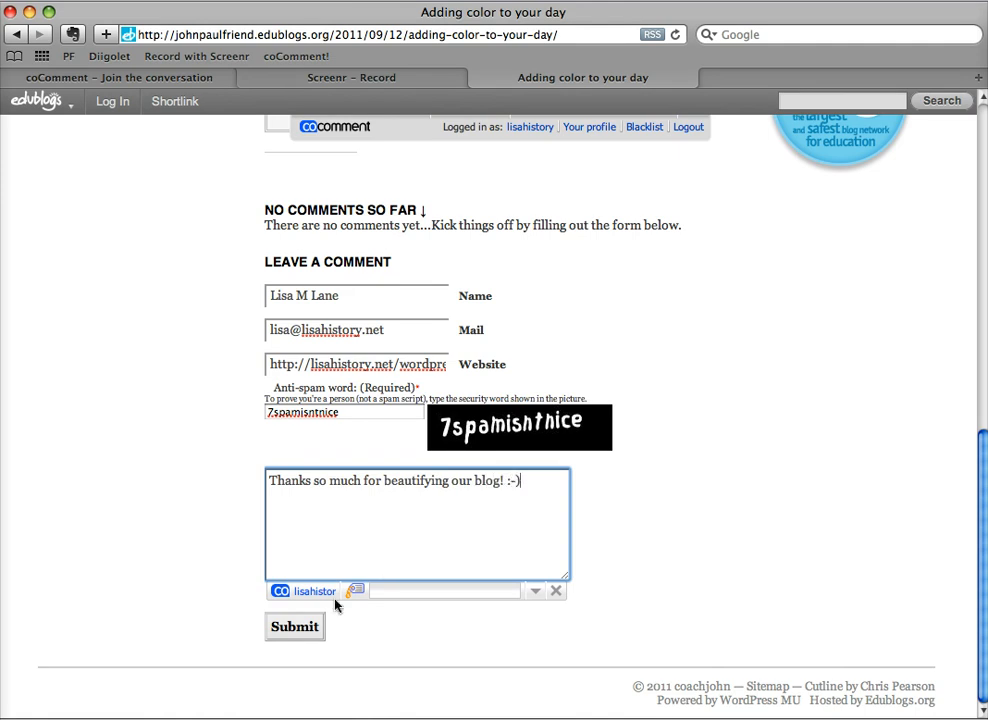
{"action": "mouse_move", "coordinate": [536, 596]}
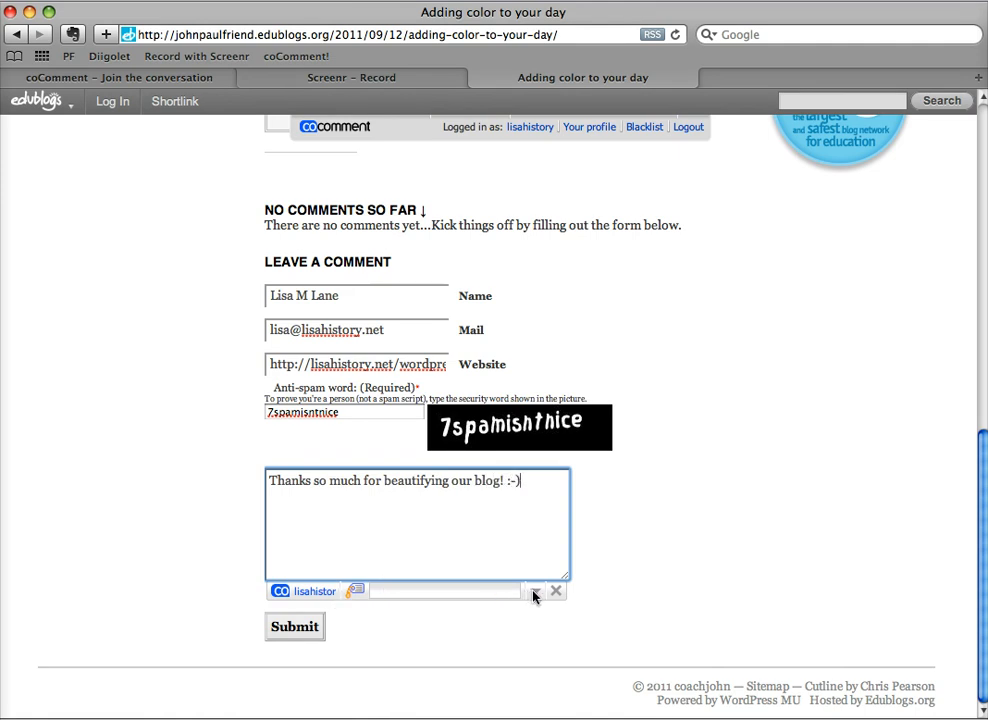
{"action": "mouse_move", "coordinate": [536, 590]}
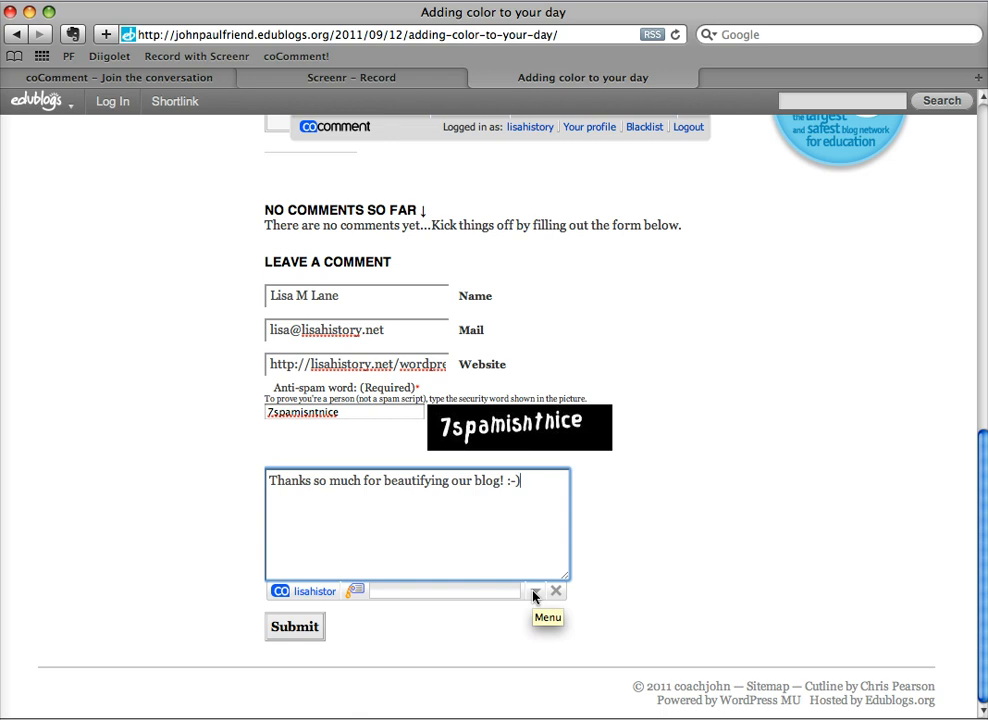
Choose Track from the coComment menu so this comment is followed once posted.
{"action": "left_click", "coordinate": [536, 592]}
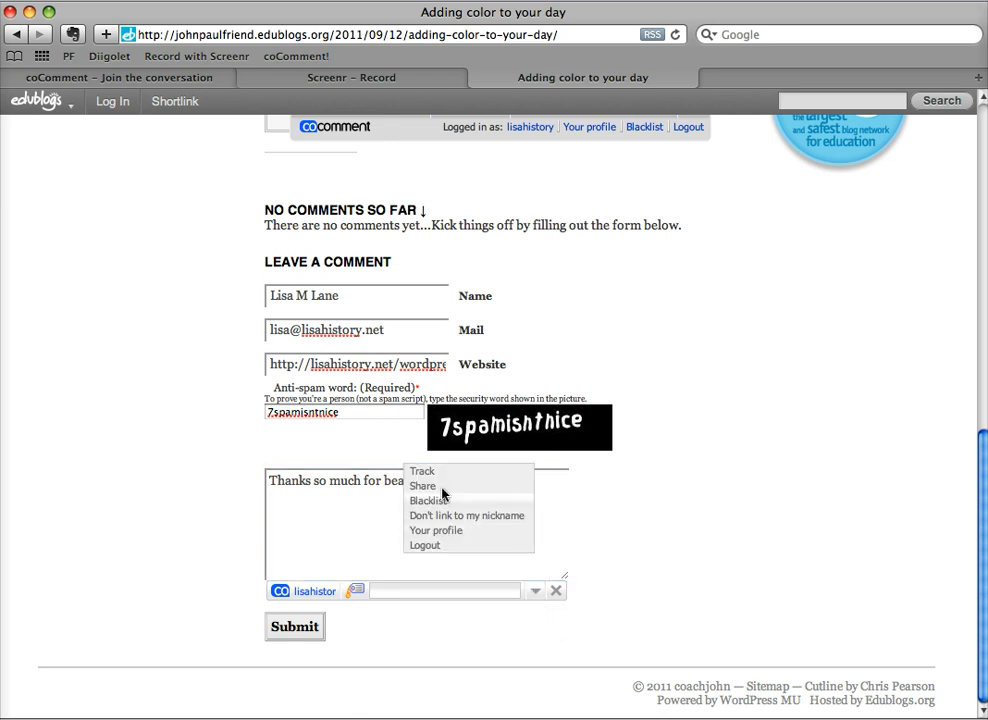
{"action": "mouse_move", "coordinate": [422, 472]}
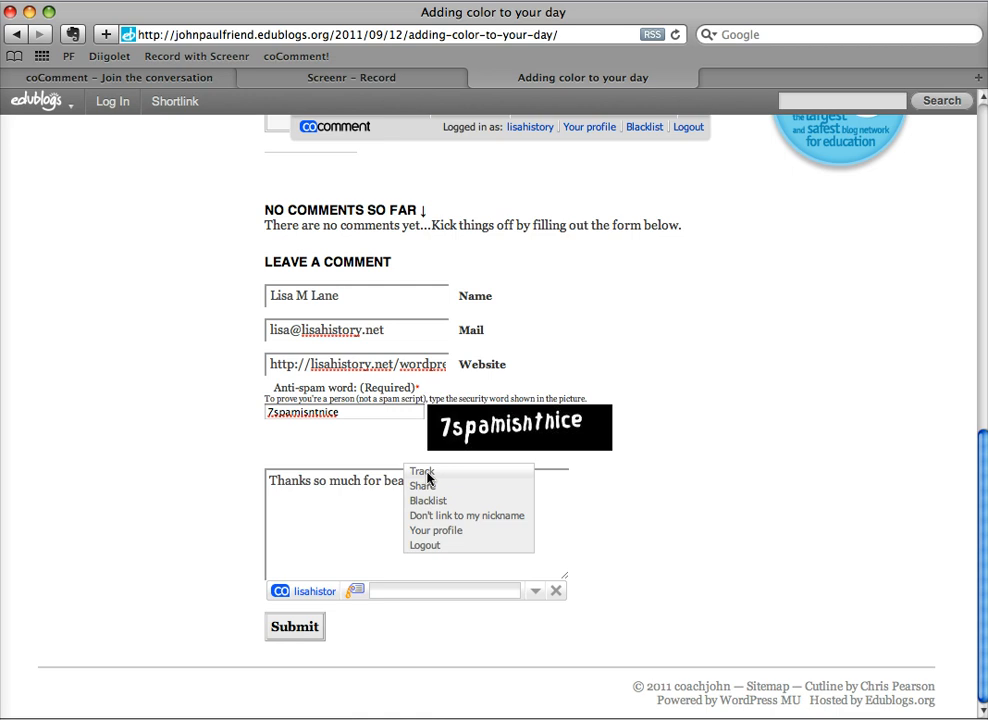
{"action": "mouse_move", "coordinate": [448, 480]}
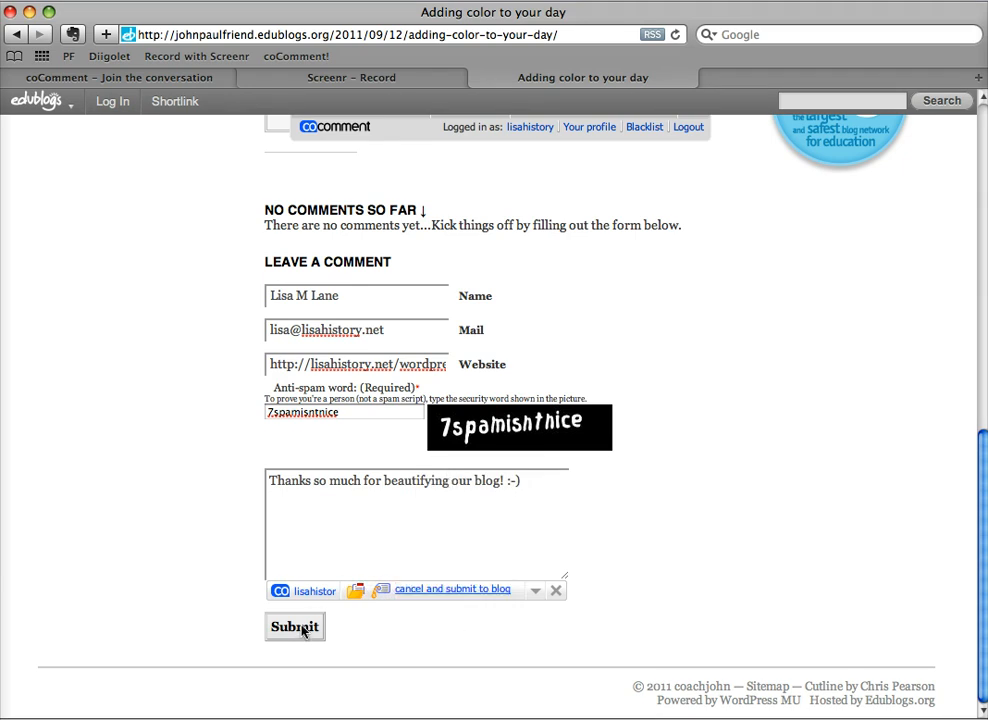
Submit the comment so Lisa M Lane's thank-you appears under the post awaiting moderation.
{"action": "left_click", "coordinate": [296, 626]}
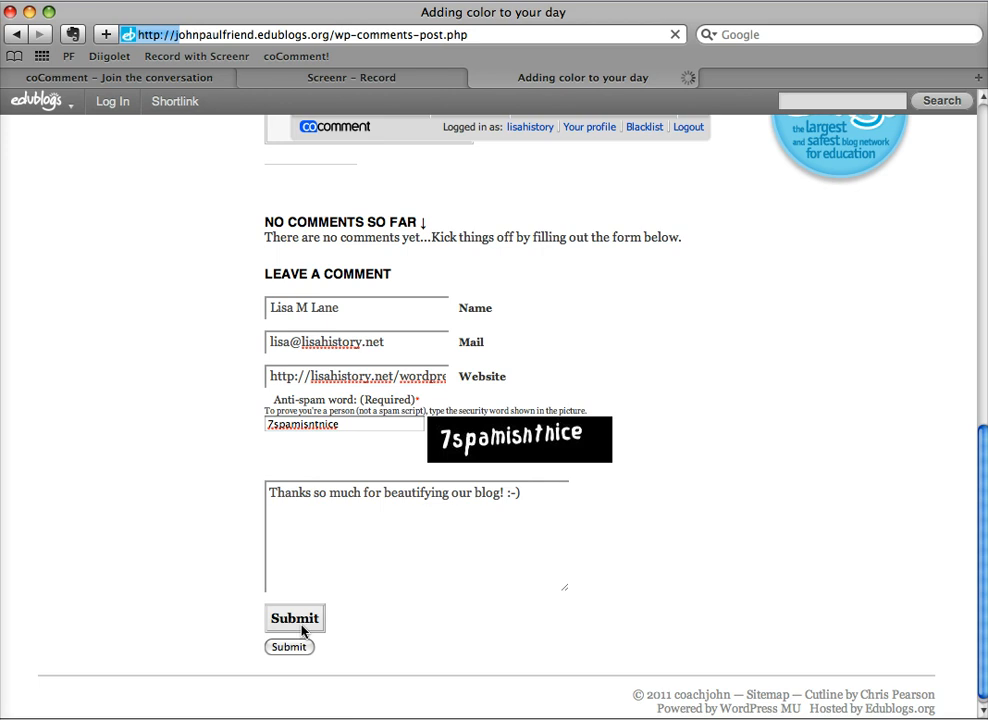
{"action": "left_click", "coordinate": [294, 618]}
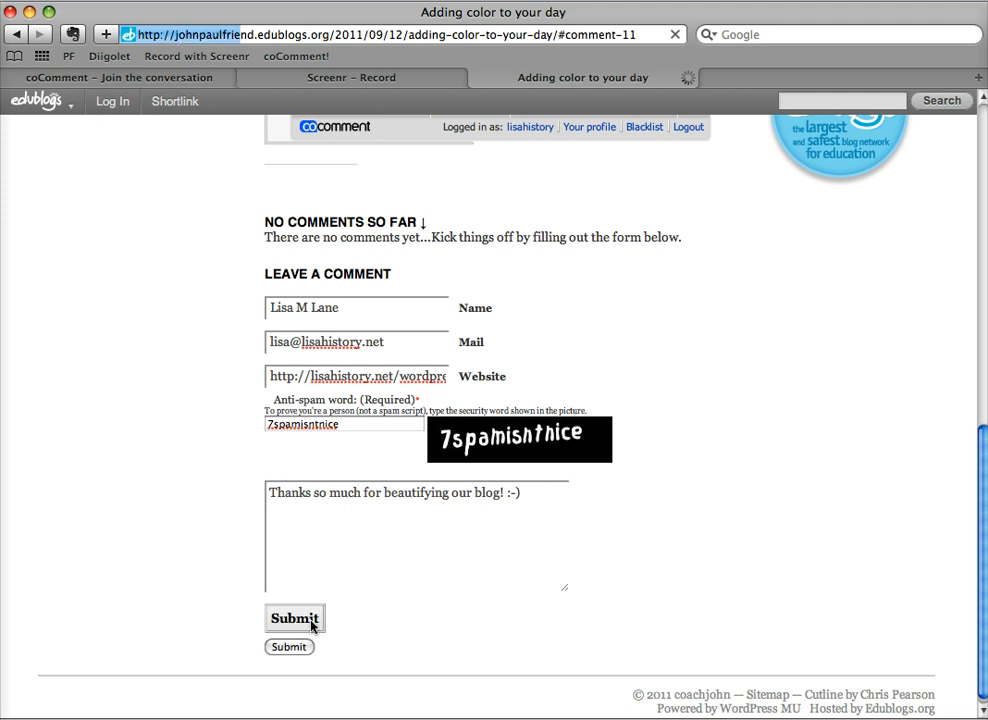
{"action": "left_click", "coordinate": [294, 618]}
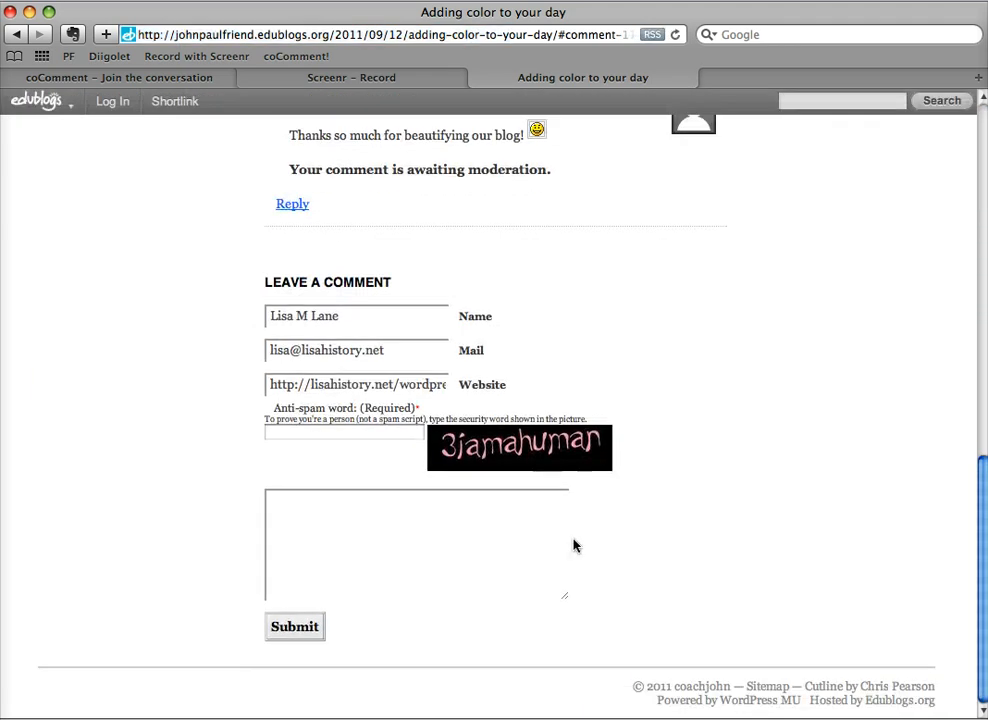
{"action": "scroll", "scroll_direction": "up", "scroll_amount": 3}
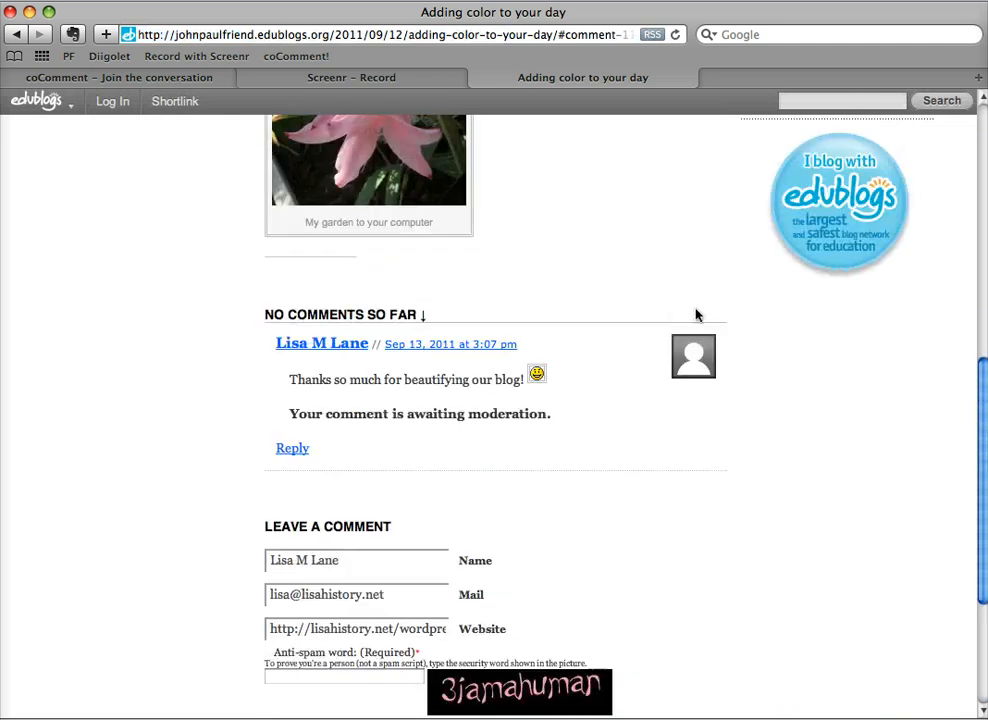
{"action": "scroll", "scroll_direction": "up", "scroll_amount": 3}
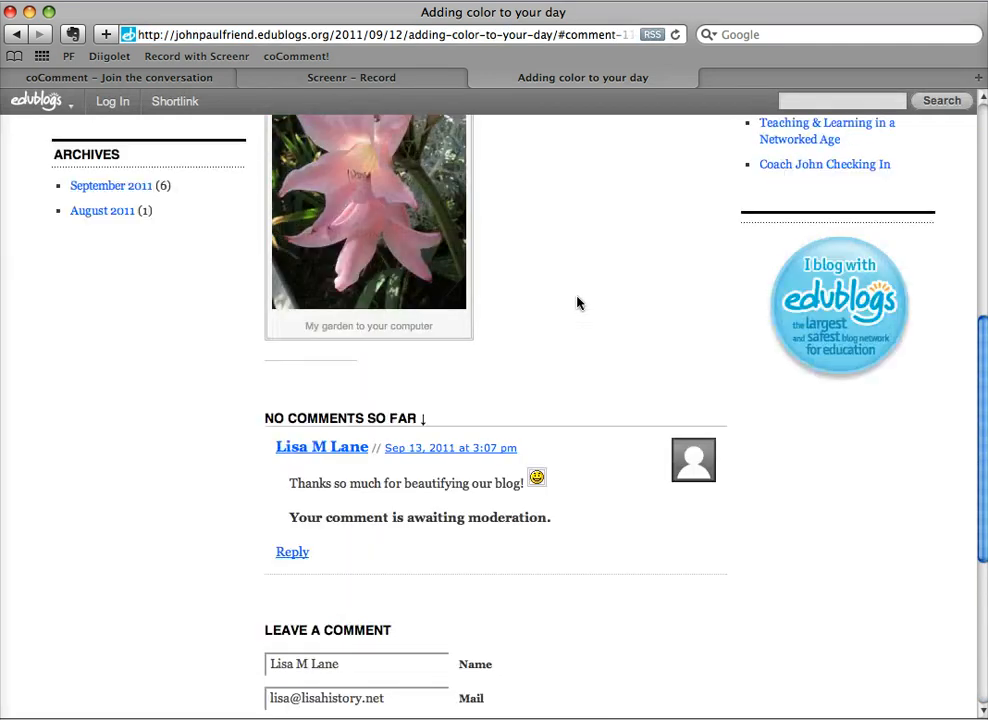
View coComment's My Conversations list with 'Adding color to your day' tracked at the top.
{"action": "left_click", "coordinate": [112, 76]}
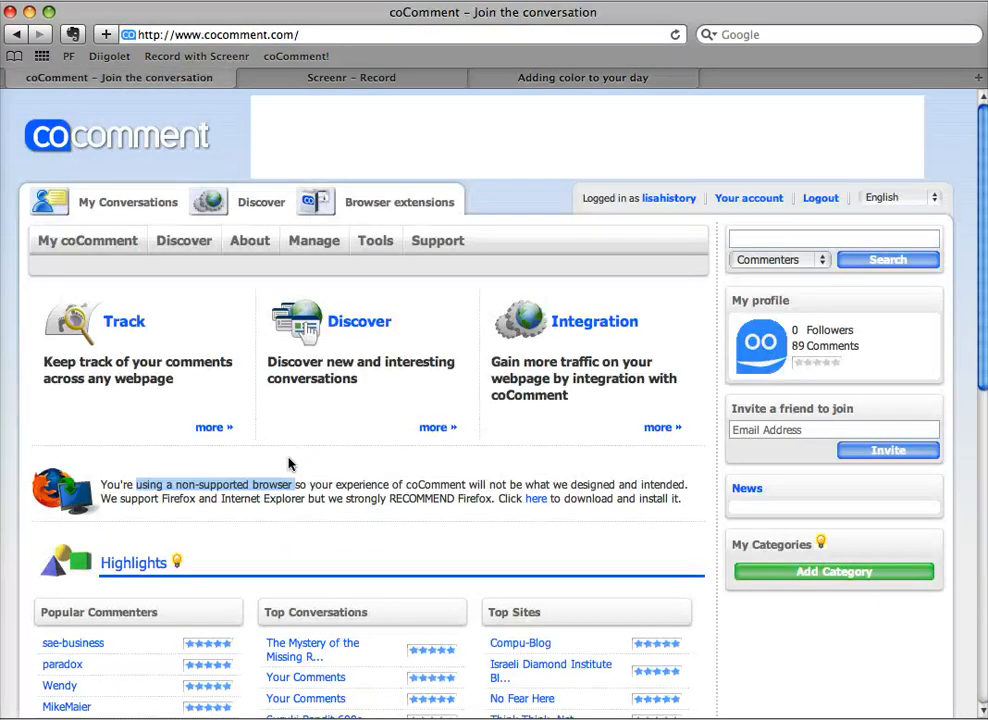
{"action": "left_click", "coordinate": [128, 200]}
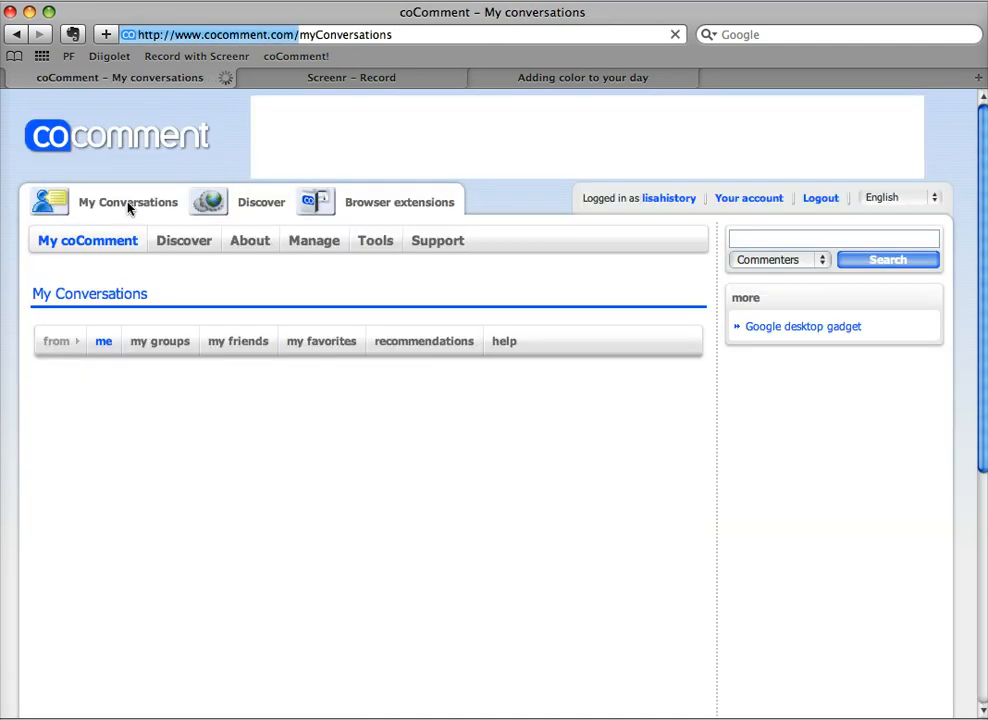
{"action": "left_click", "coordinate": [128, 202]}
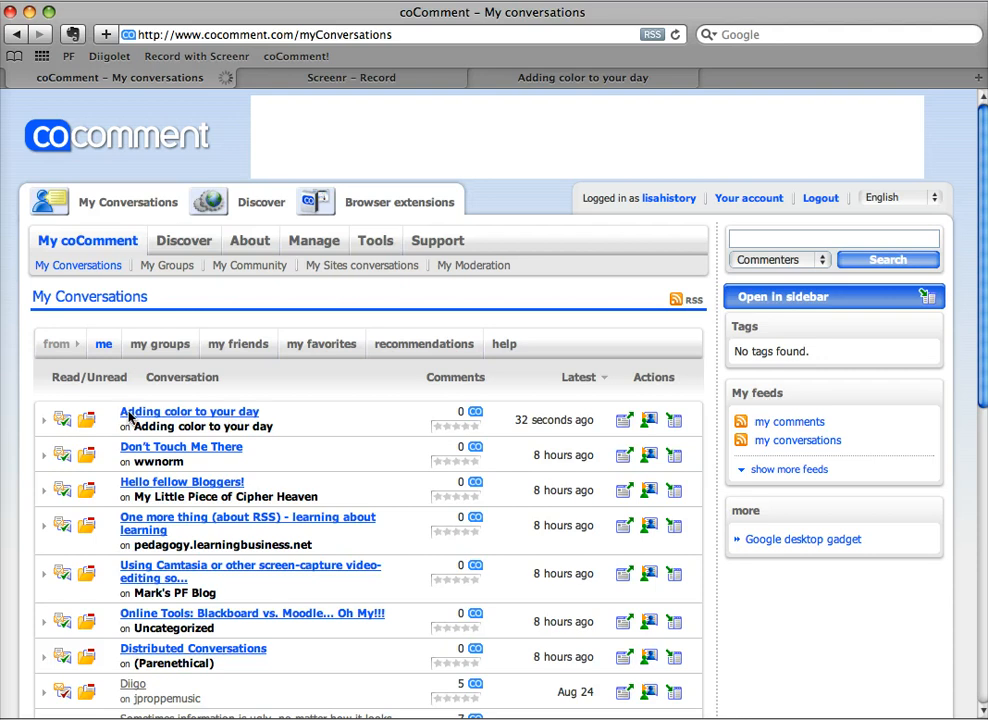
{"action": "mouse_move", "coordinate": [236, 410]}
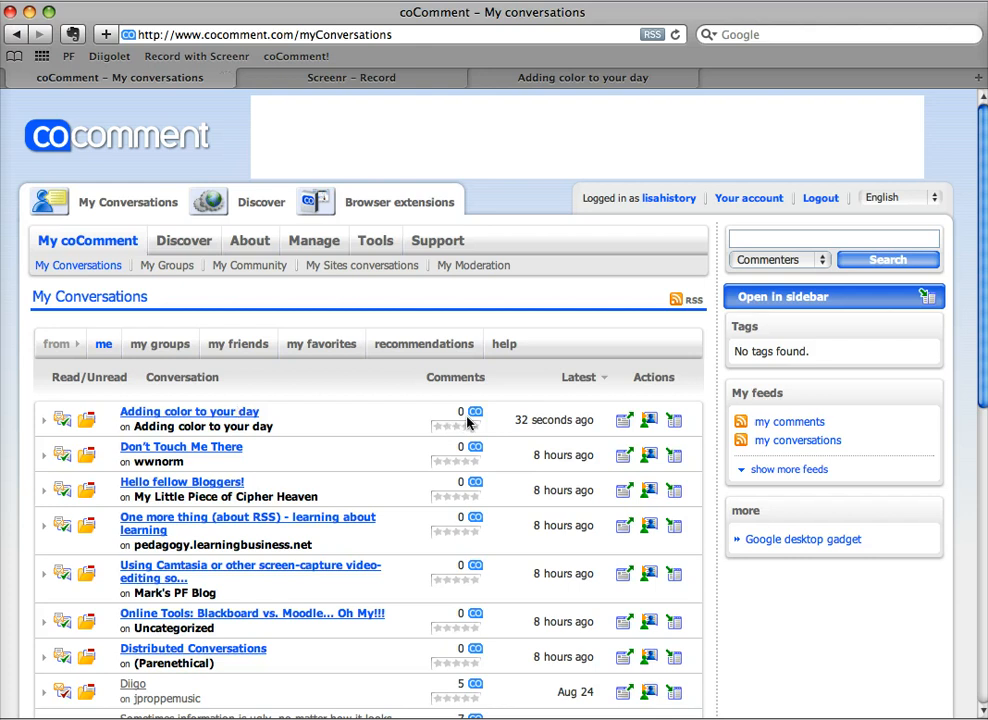
{"action": "mouse_move", "coordinate": [388, 432]}
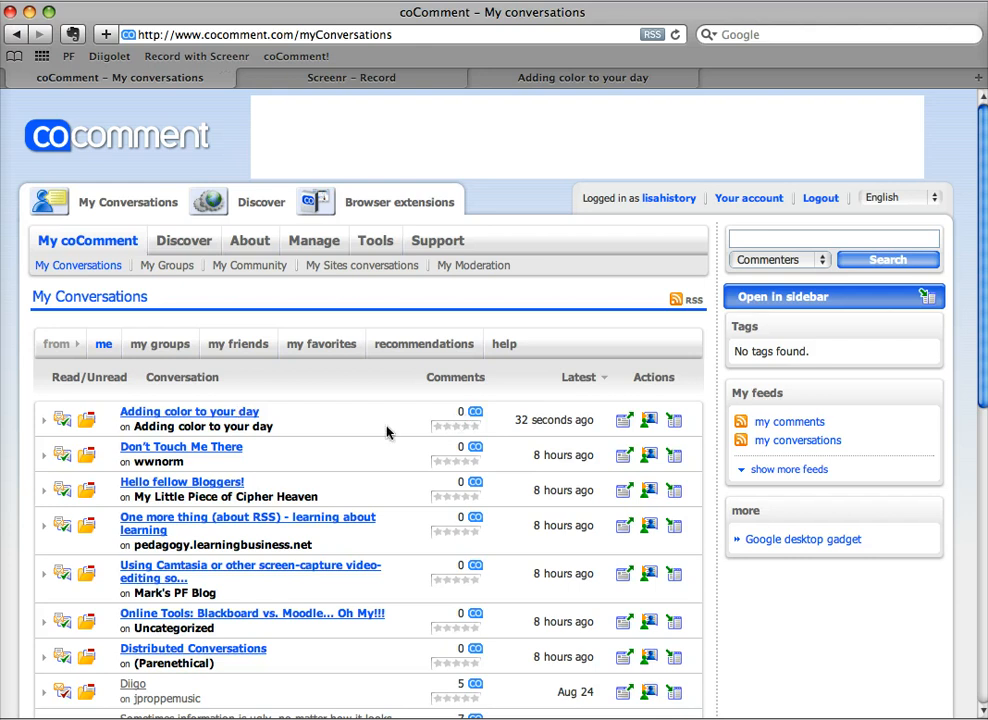
{"action": "scroll", "scroll_direction": "down", "scroll_amount": 3}
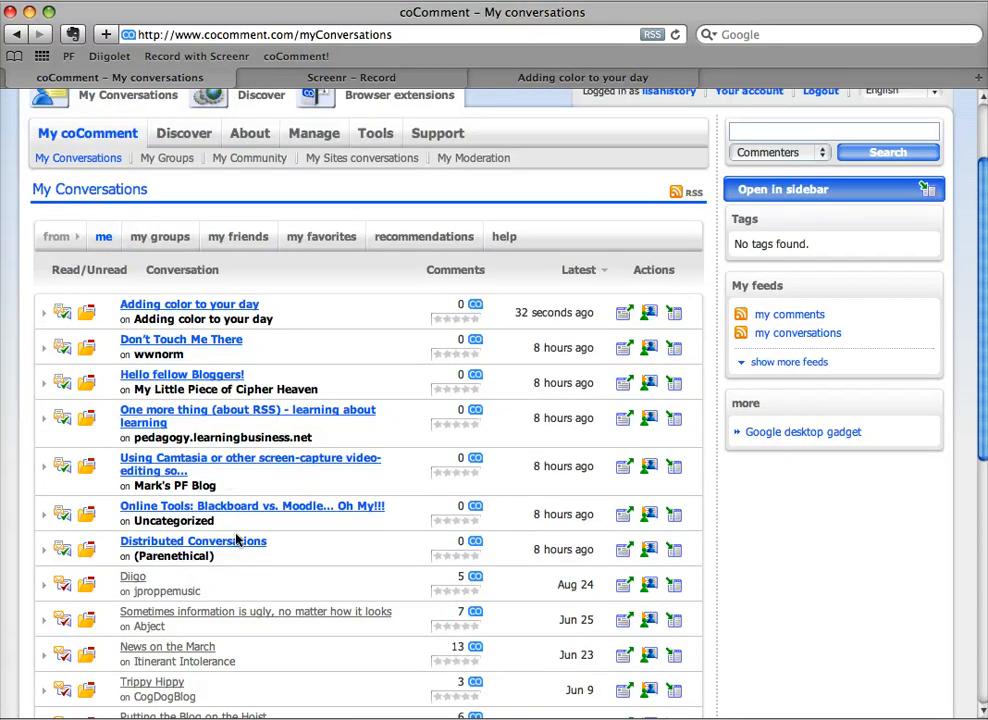
{"action": "mouse_move", "coordinate": [256, 556]}
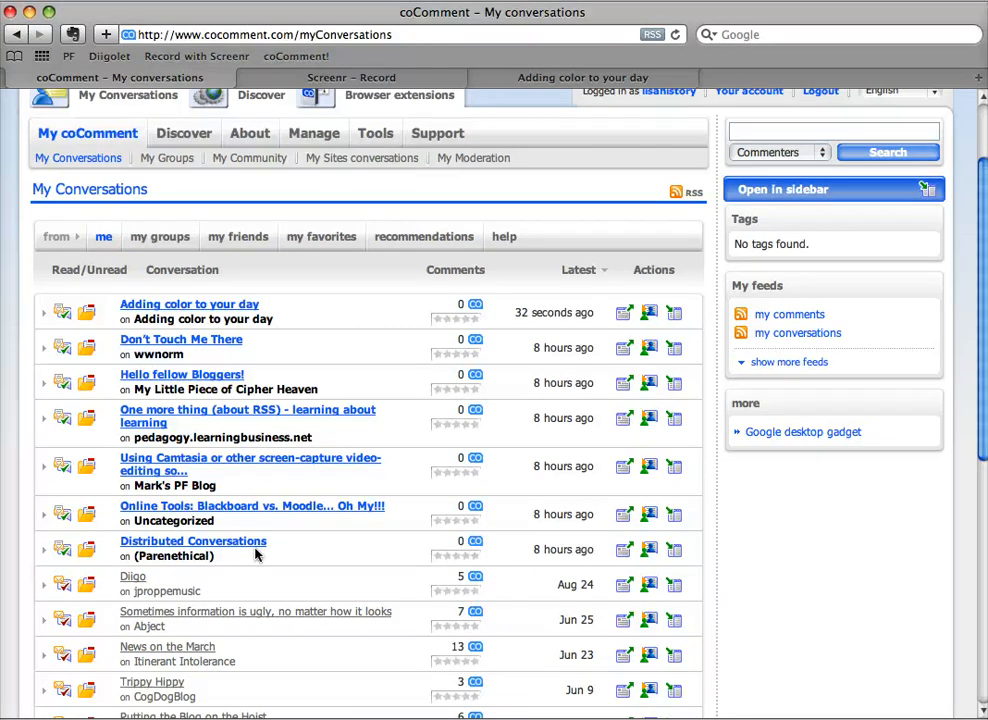
{"action": "mouse_move", "coordinate": [284, 556]}
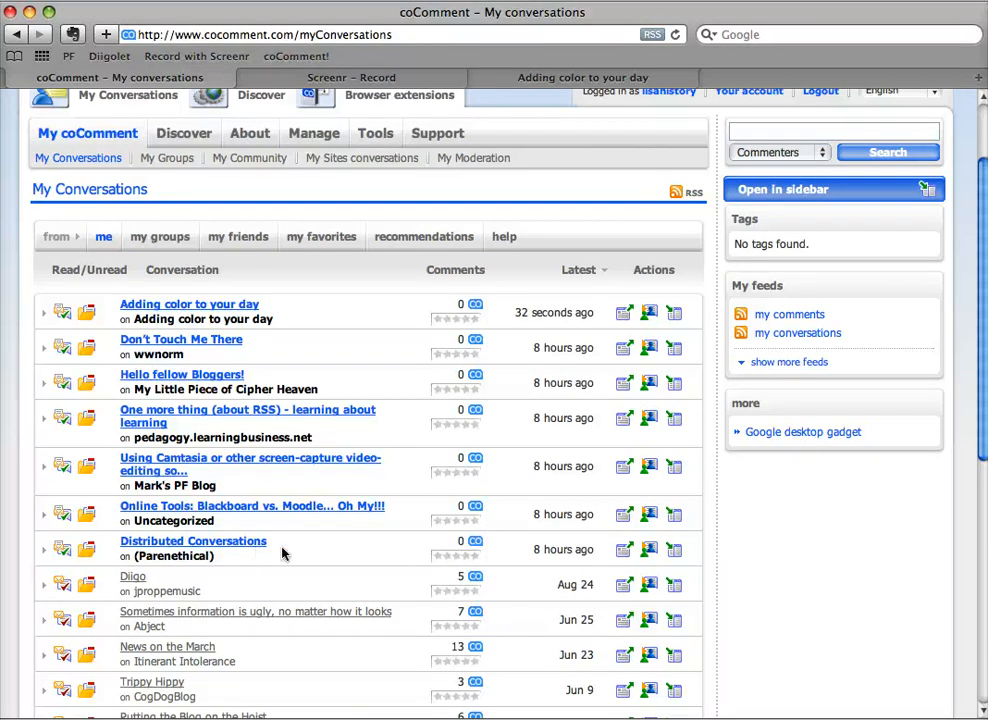
{"action": "mouse_move", "coordinate": [268, 544]}
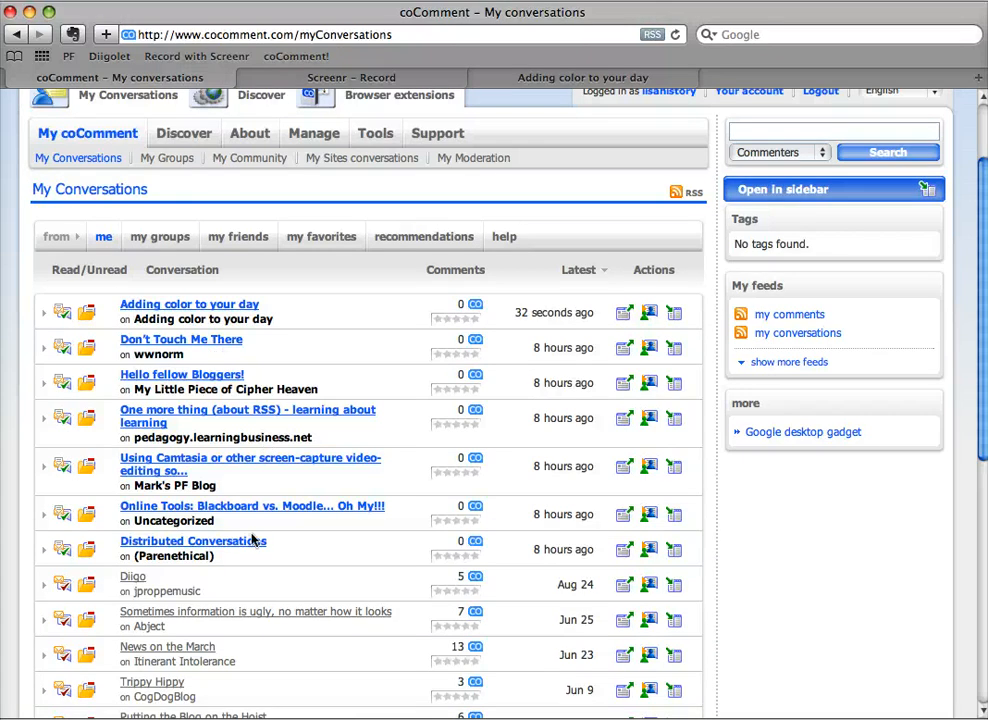
{"action": "mouse_move", "coordinate": [464, 304]}
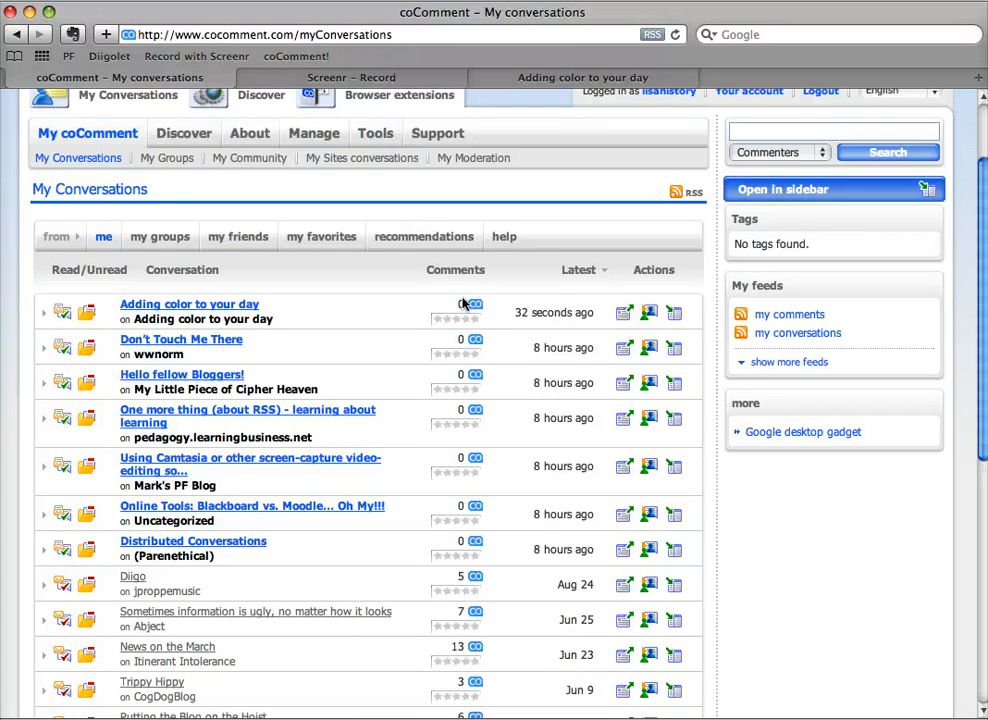
{"action": "mouse_move", "coordinate": [376, 336]}
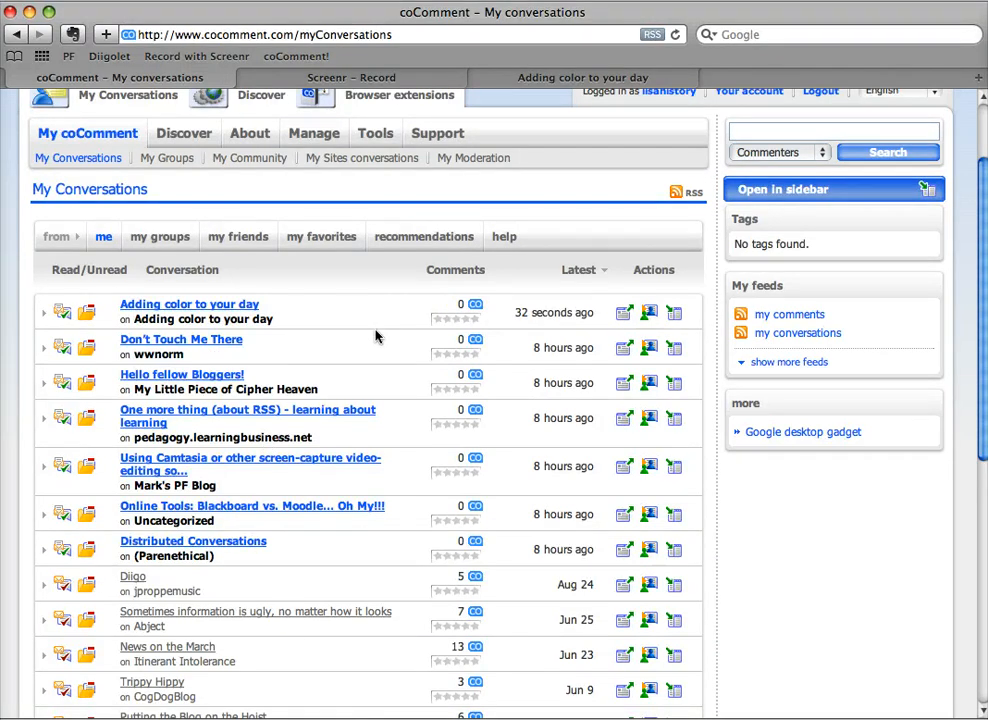
{"action": "mouse_move", "coordinate": [166, 580]}
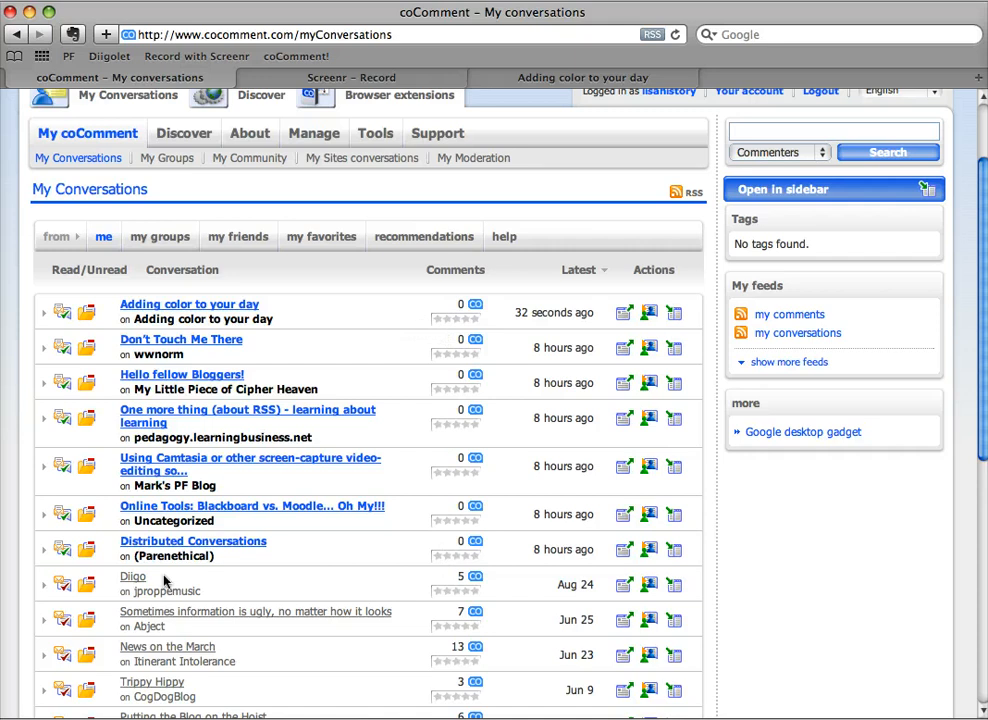
{"action": "mouse_move", "coordinate": [362, 410]}
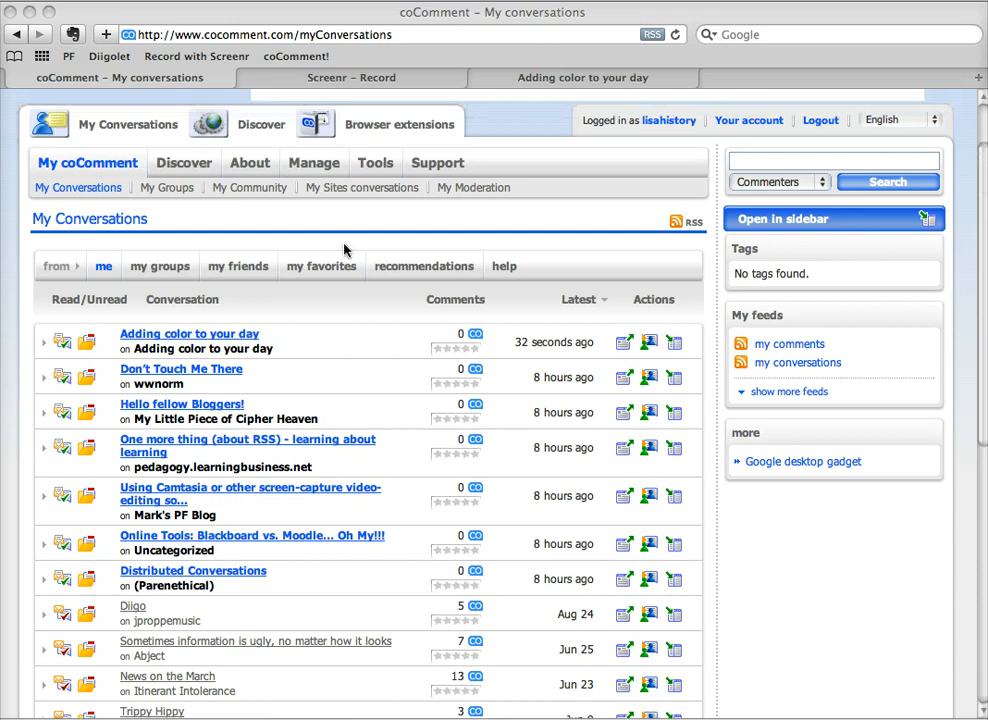
{"action": "mouse_move", "coordinate": [296, 56]}
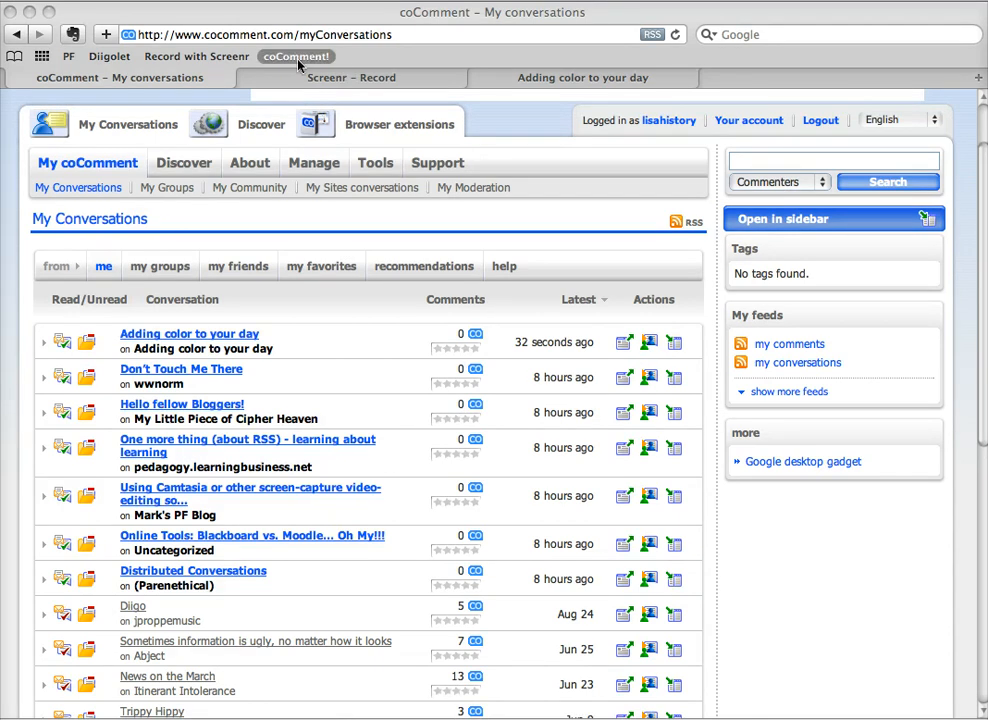
{"action": "mouse_move", "coordinate": [296, 56]}
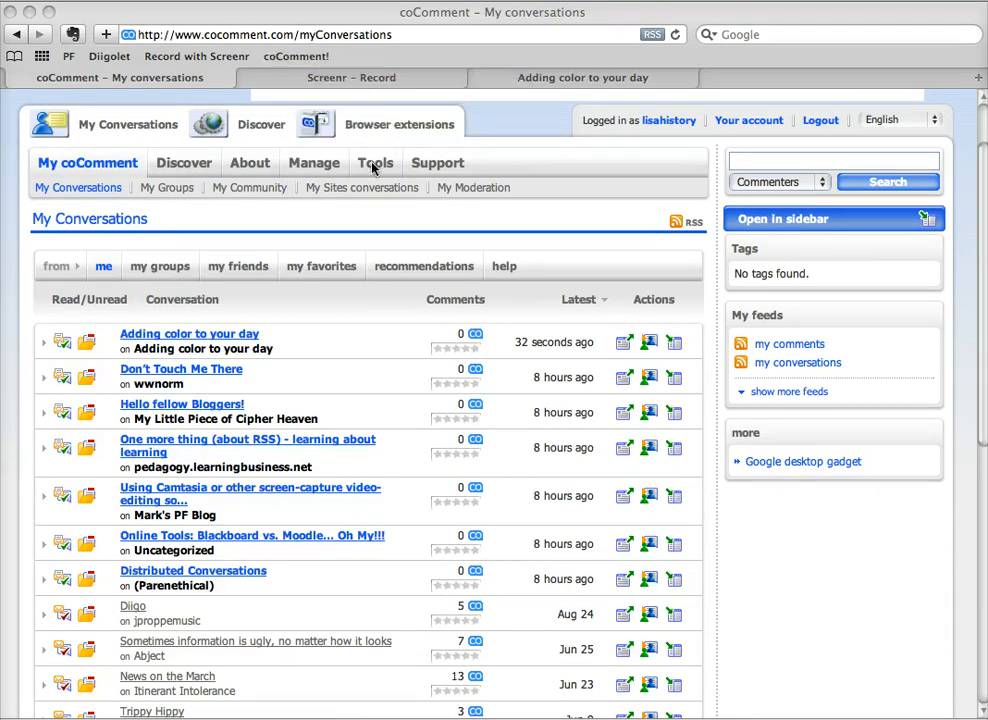
{"action": "mouse_move", "coordinate": [400, 124]}
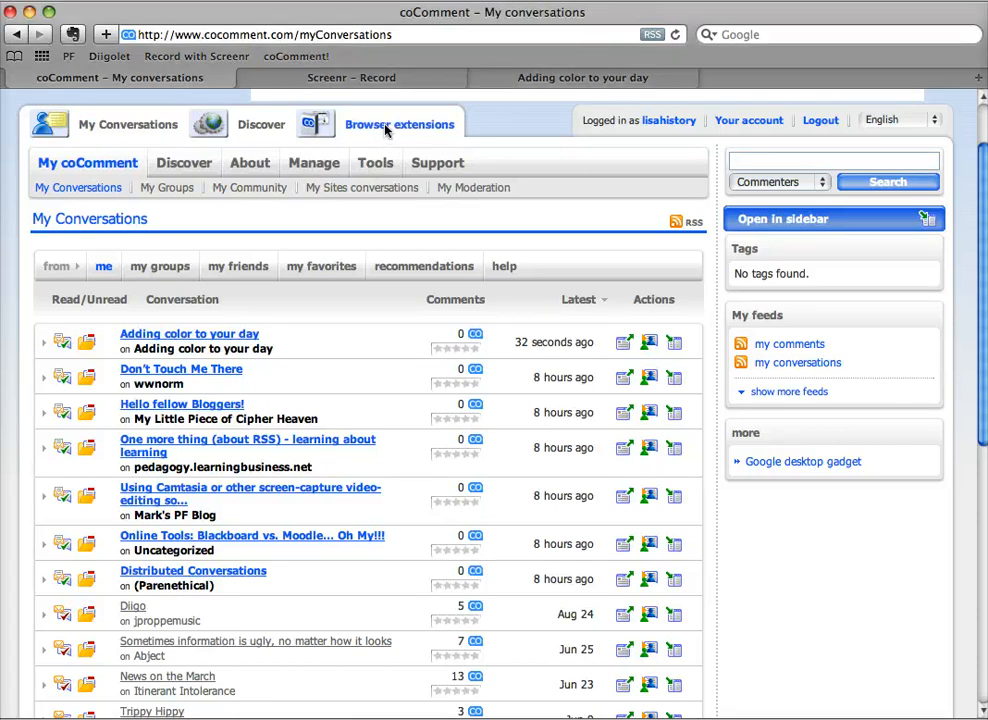
On the Browser extensions page, show the bookmarklet's Safari installation instructions.
{"action": "left_click", "coordinate": [400, 124]}
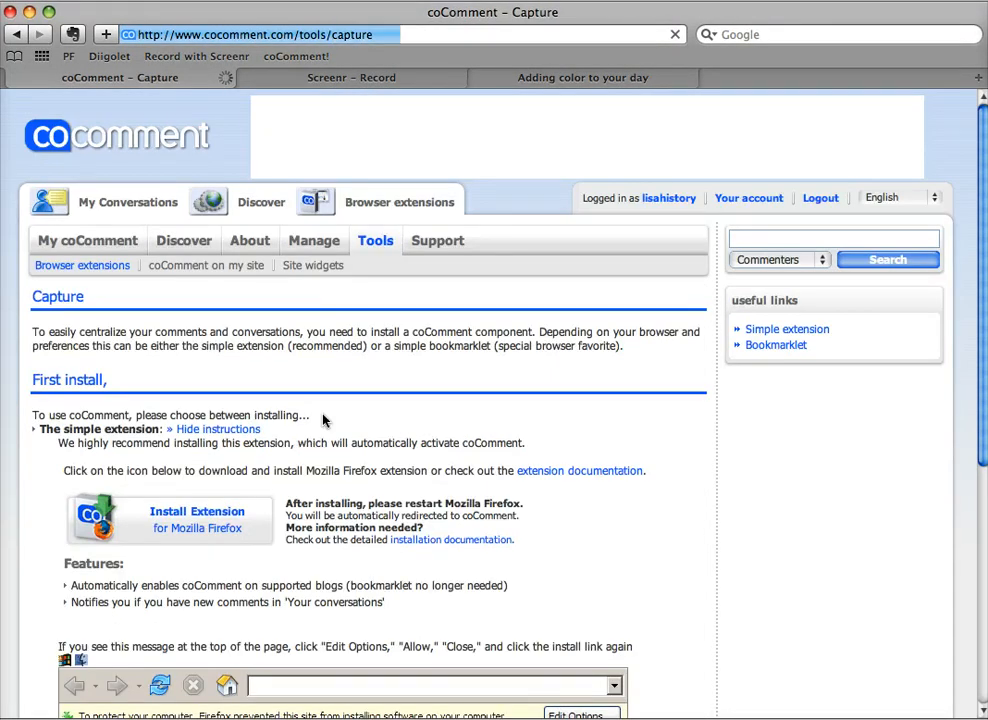
{"action": "scroll", "scroll_direction": "down", "scroll_amount": 3}
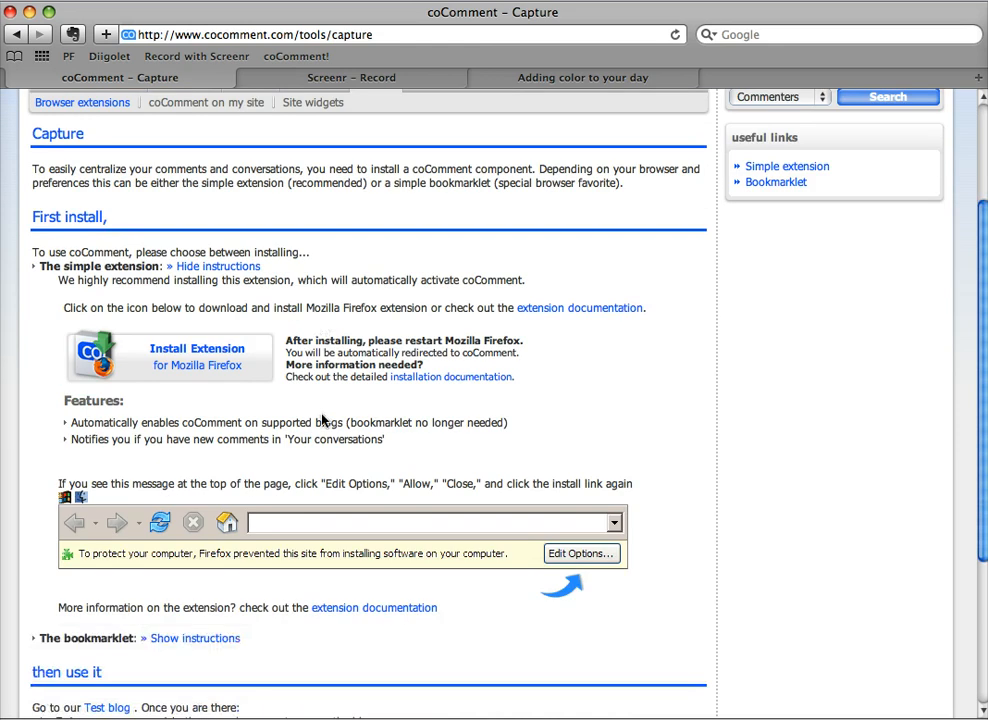
{"action": "scroll", "scroll_direction": "down", "scroll_amount": 3}
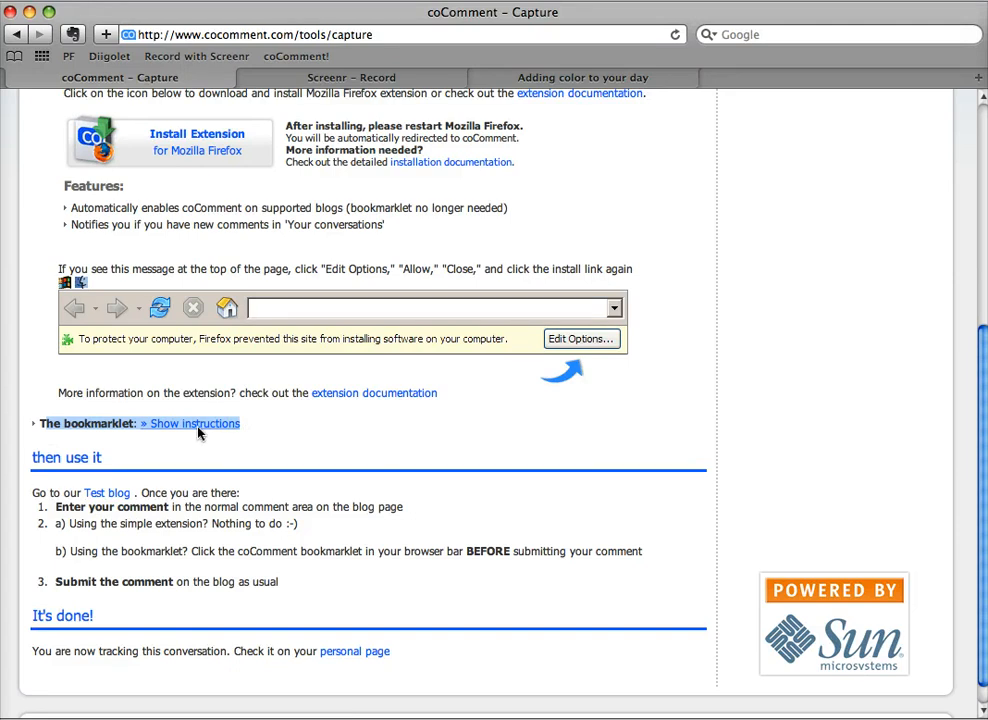
{"action": "left_click", "coordinate": [190, 424]}
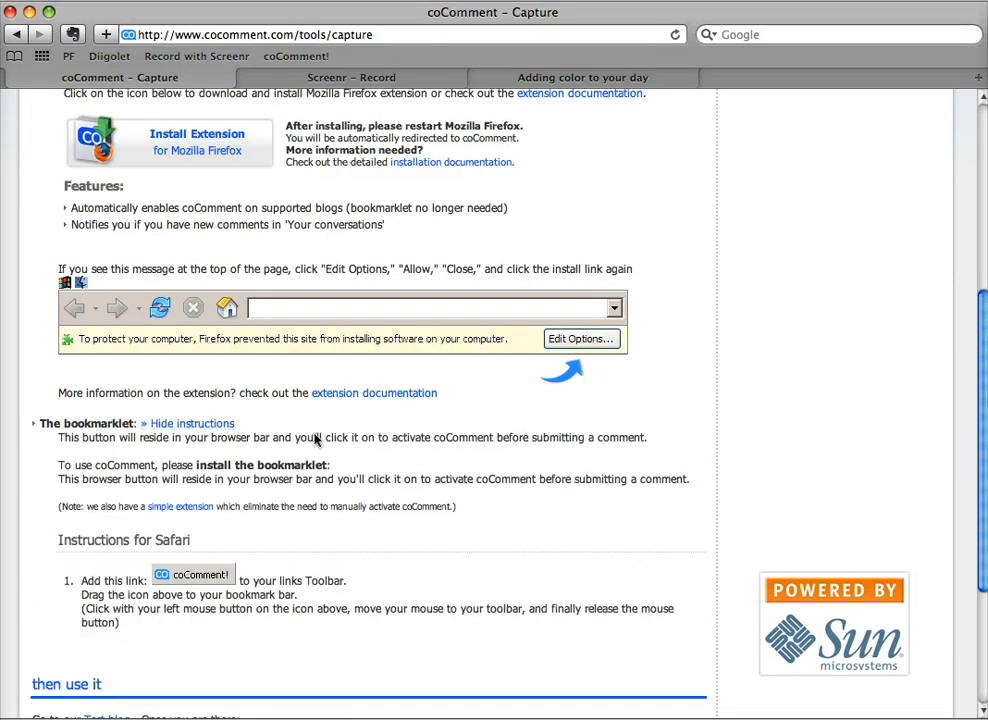
{"action": "scroll", "scroll_direction": "down", "scroll_amount": 3}
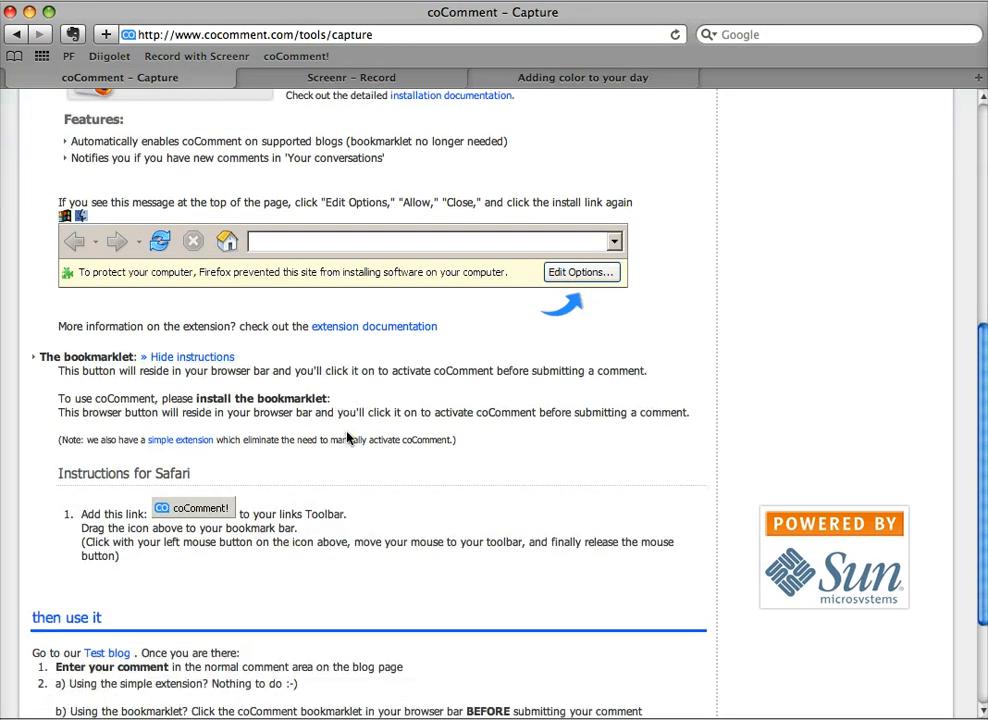
{"action": "scroll", "scroll_direction": "down", "scroll_amount": 3}
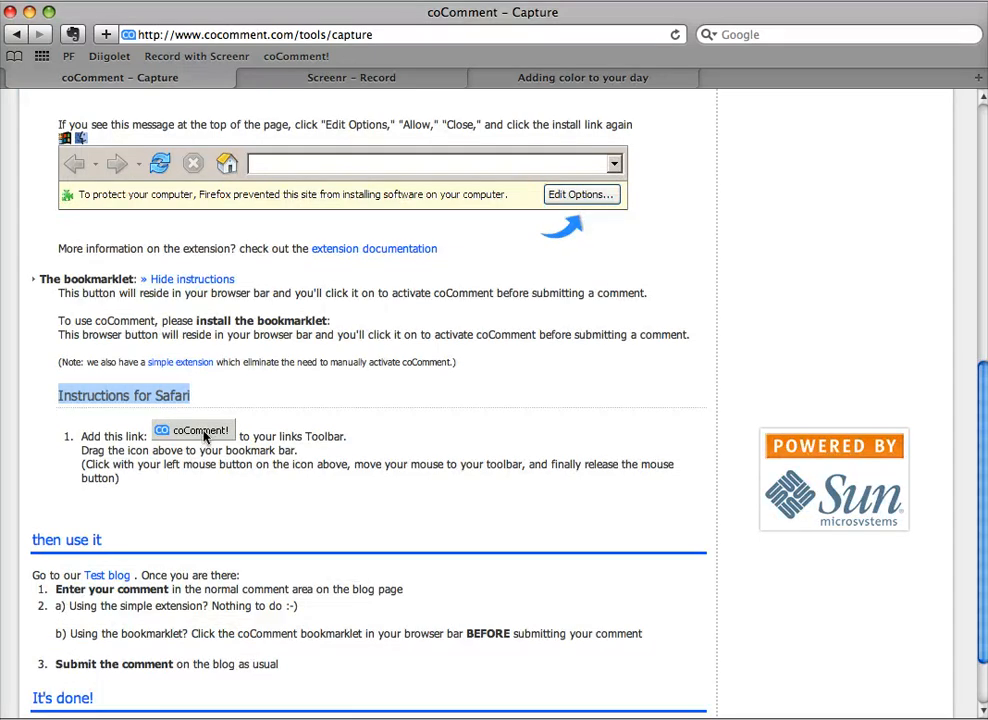
Drag the coComment! link onto Safari's bookmarks bar and confirm the name coComment!
{"action": "left_click_drag", "start_coordinate": [192, 430], "coordinate": [416, 68]}
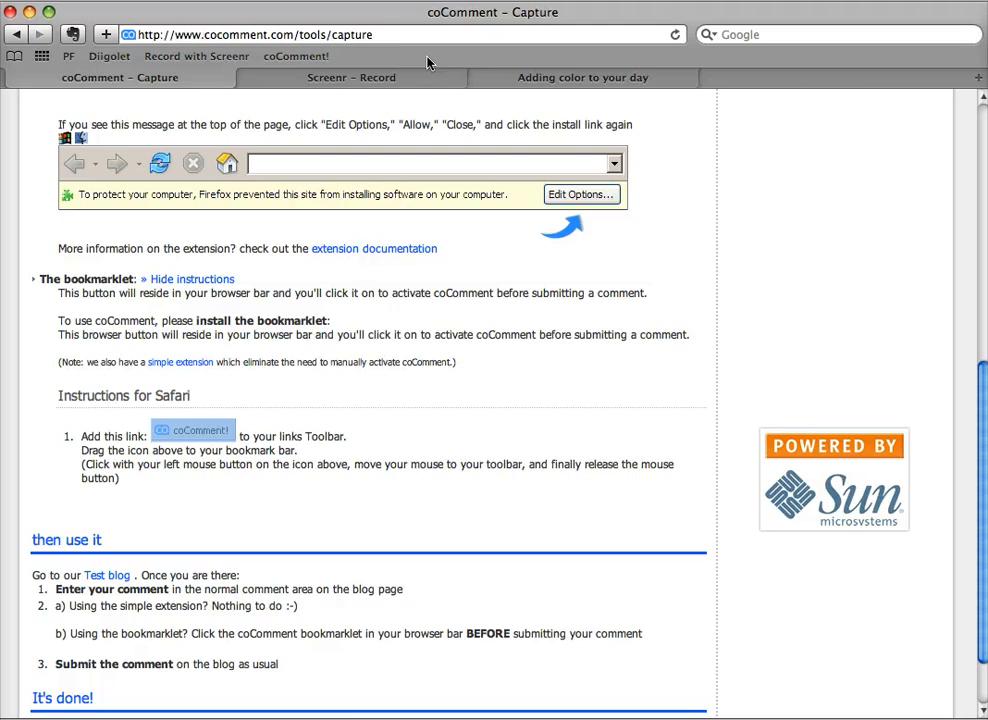
{"action": "left_click", "coordinate": [192, 430]}
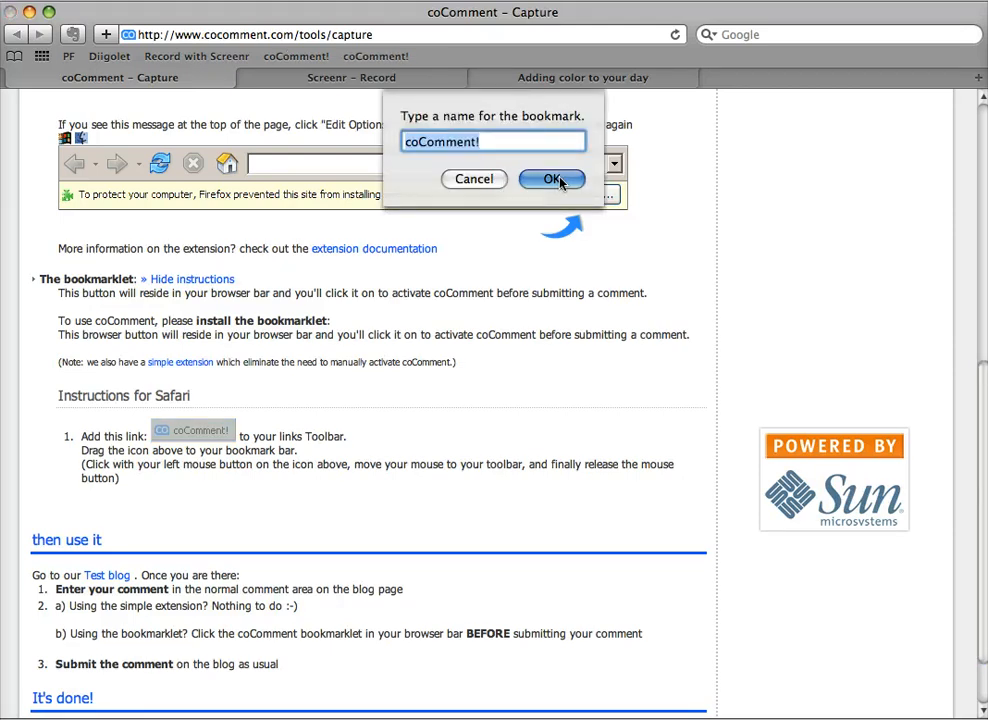
{"action": "left_click", "coordinate": [552, 180]}
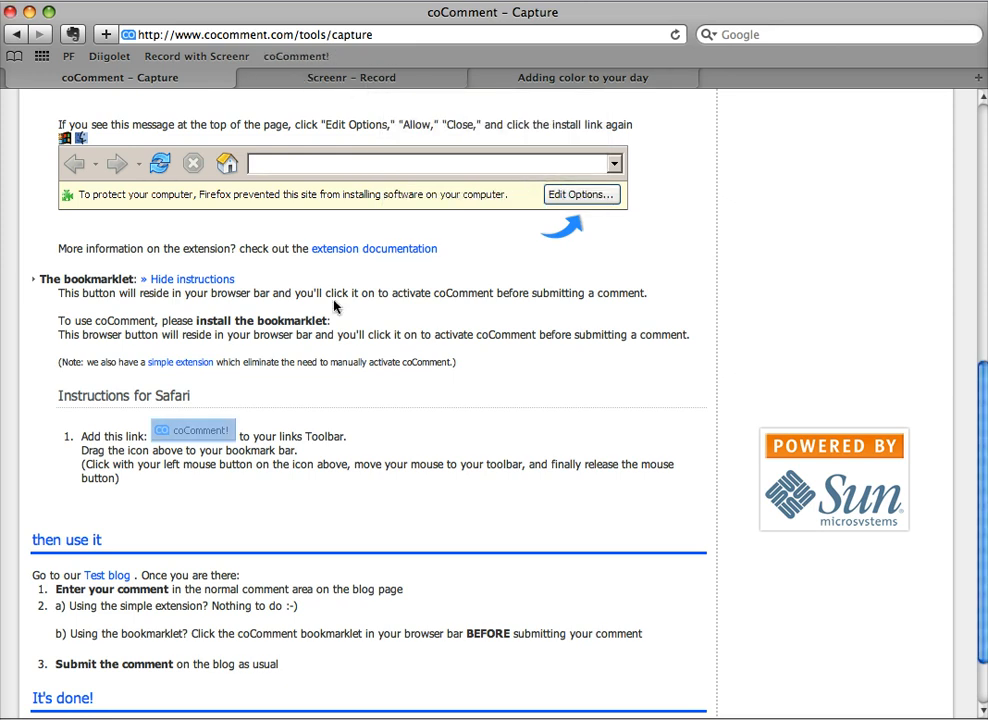
{"action": "scroll", "scroll_direction": "down", "scroll_amount": 3}
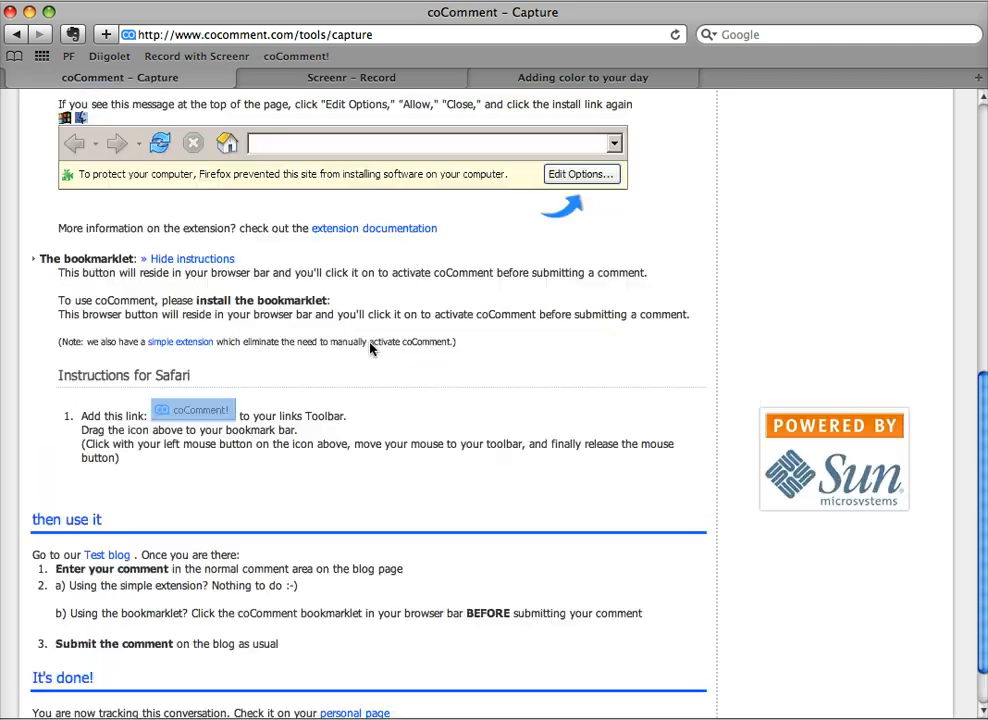
{"action": "scroll", "scroll_direction": "up", "scroll_amount": 3}
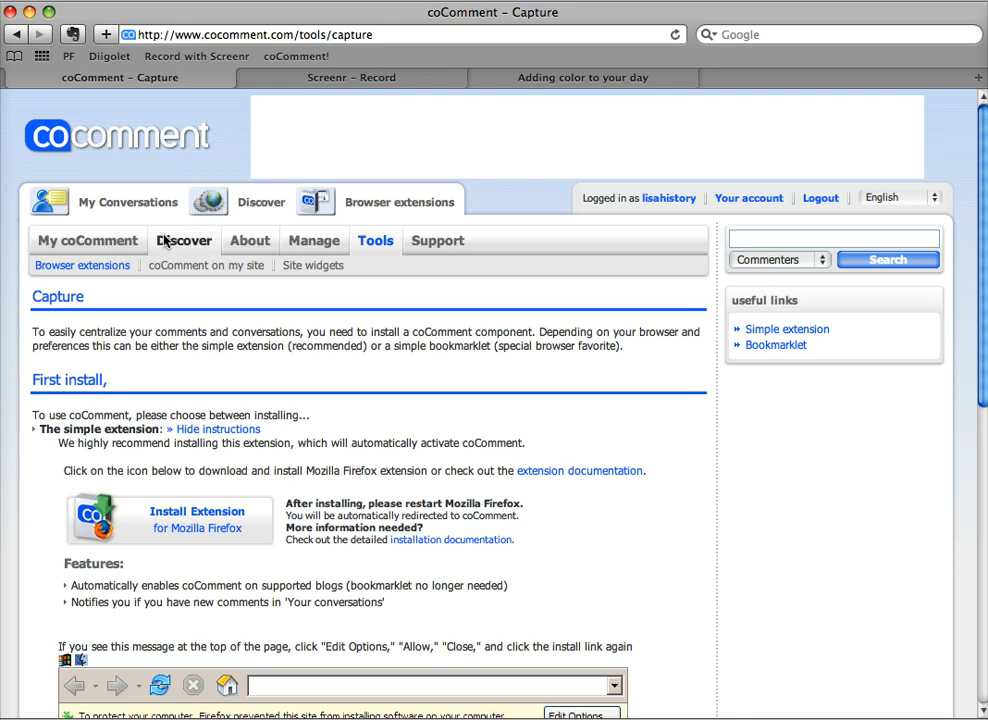
Return to My Conversations and expand the Diigo conversation to show its five comments.
{"action": "left_click", "coordinate": [126, 202]}
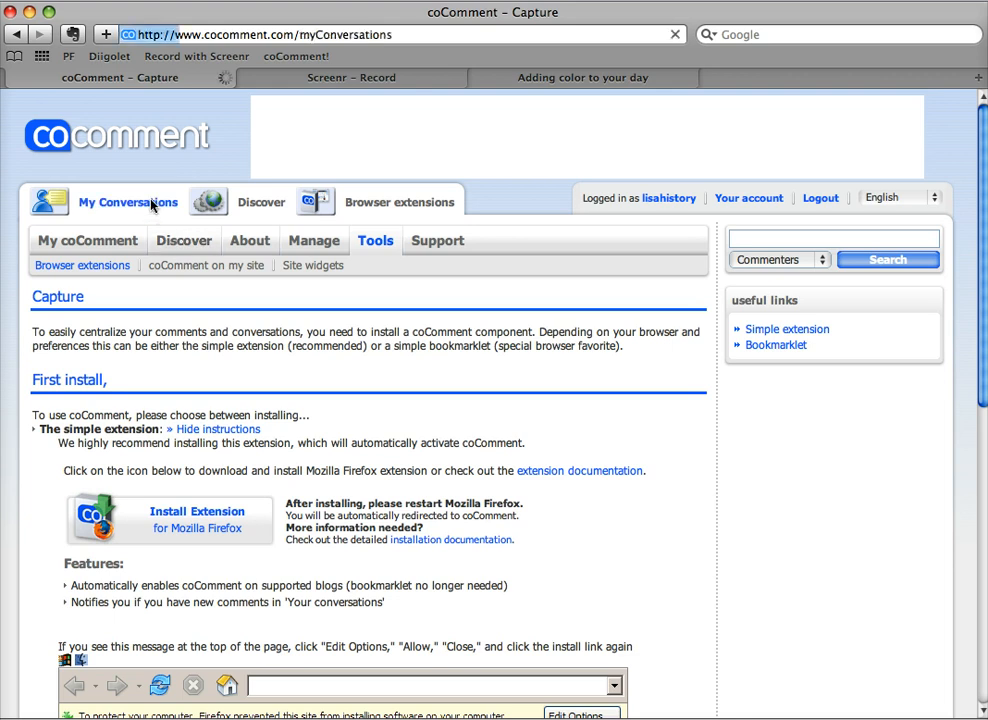
{"action": "left_click", "coordinate": [128, 200]}
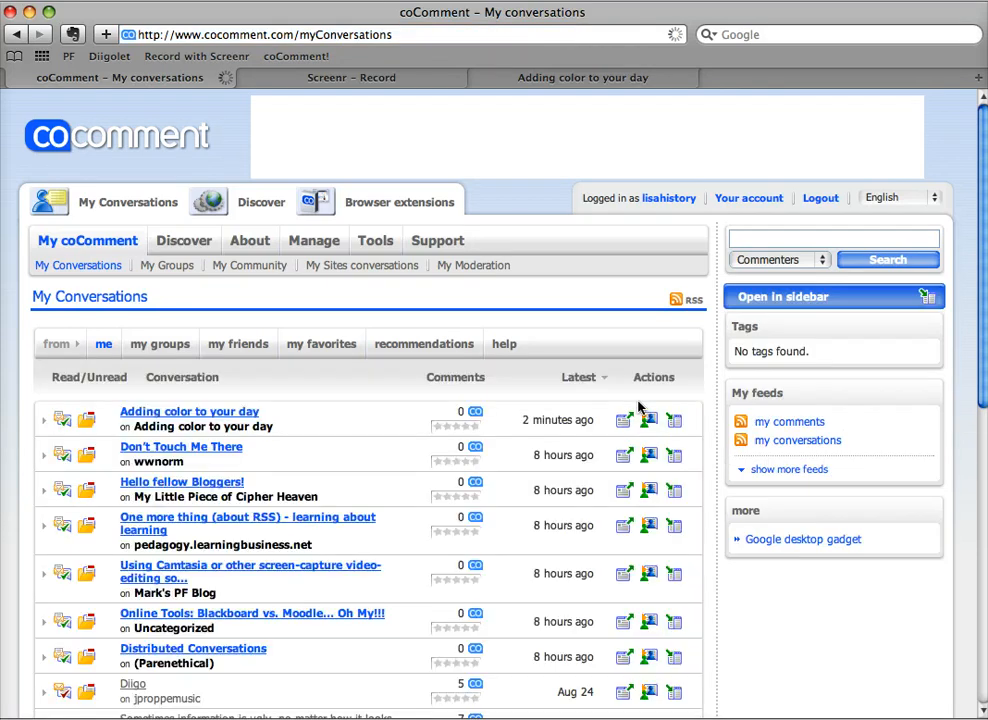
{"action": "scroll", "scroll_direction": "down", "scroll_amount": 3}
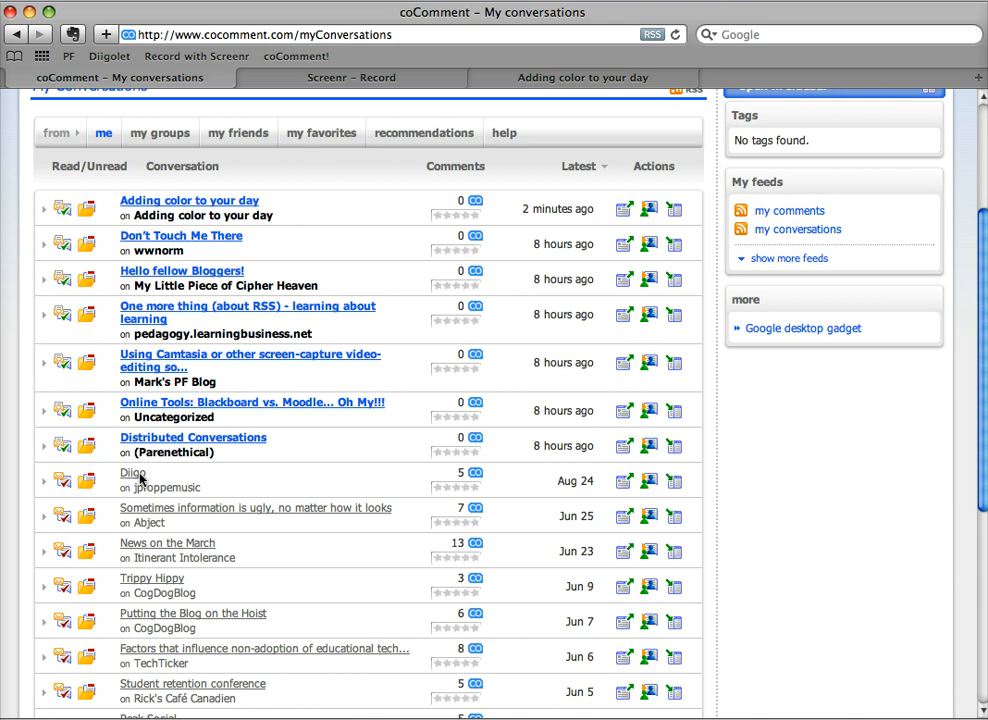
{"action": "left_click", "coordinate": [44, 480]}
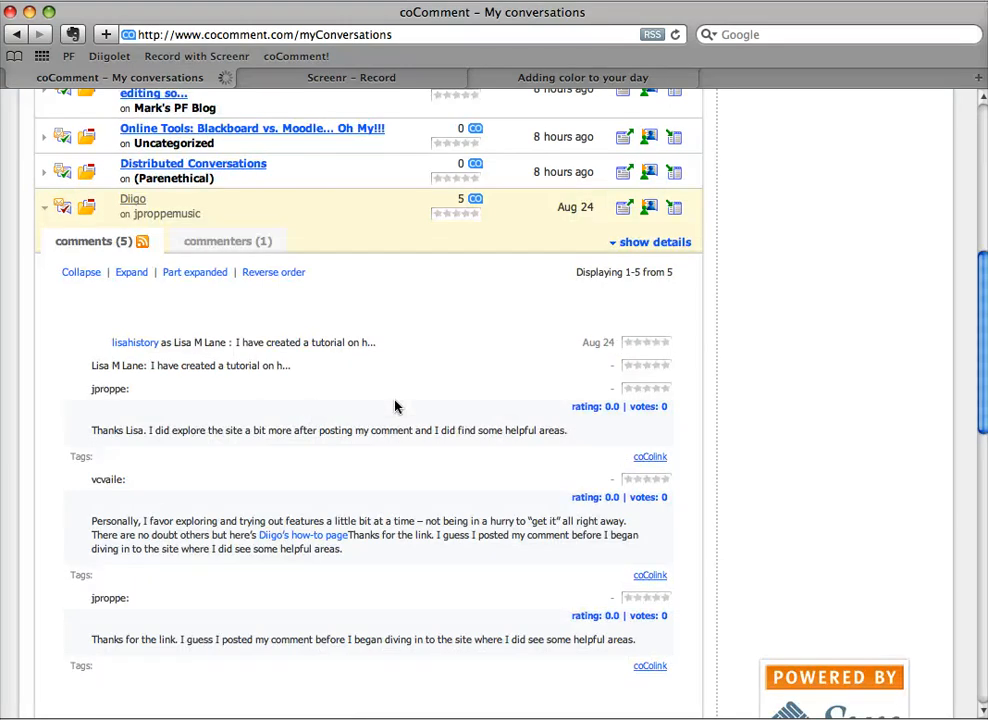
{"action": "scroll", "scroll_direction": "up", "scroll_amount": 3}
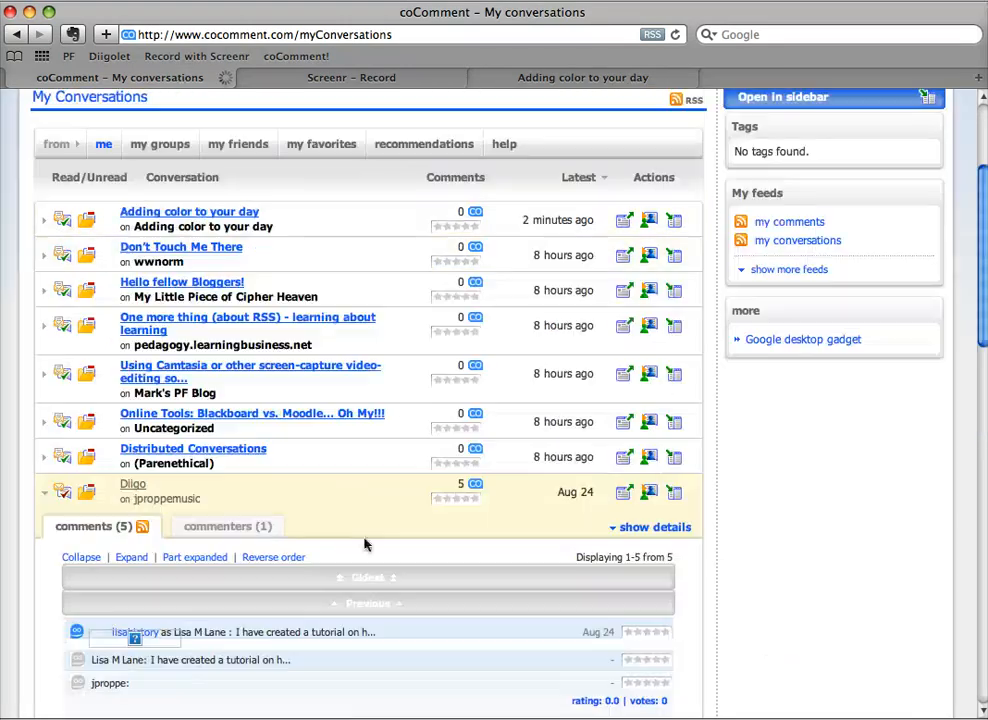
{"action": "mouse_move", "coordinate": [352, 488]}
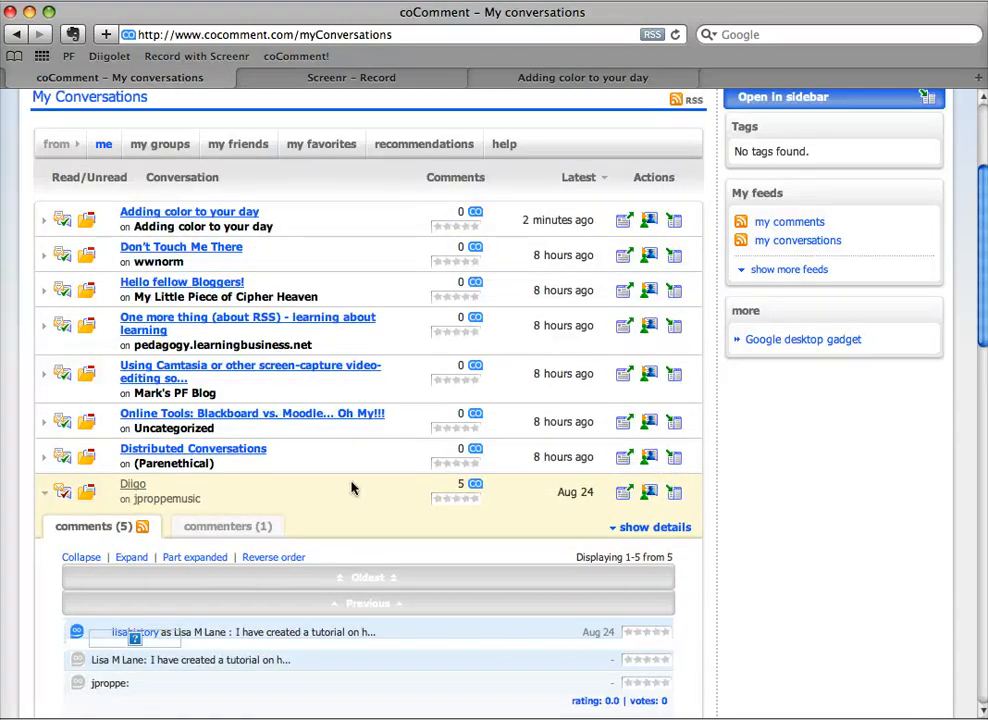